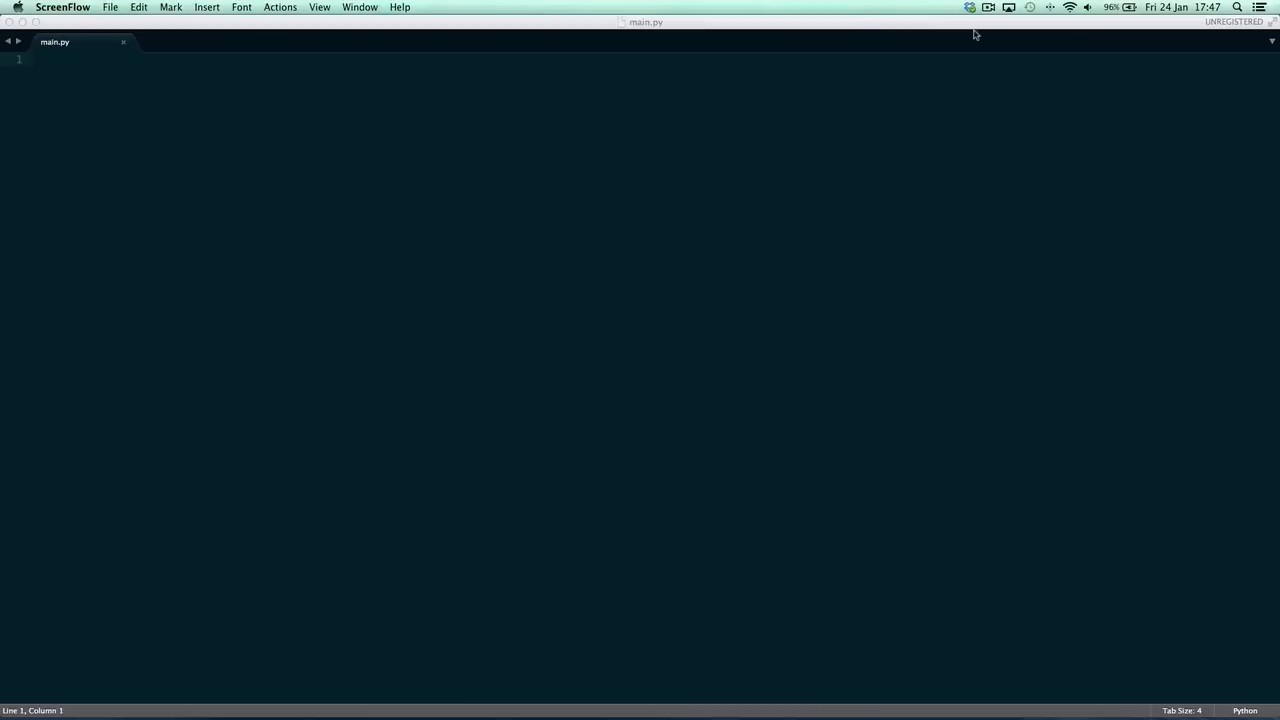
pyautogui.moveTo(1276, 16)
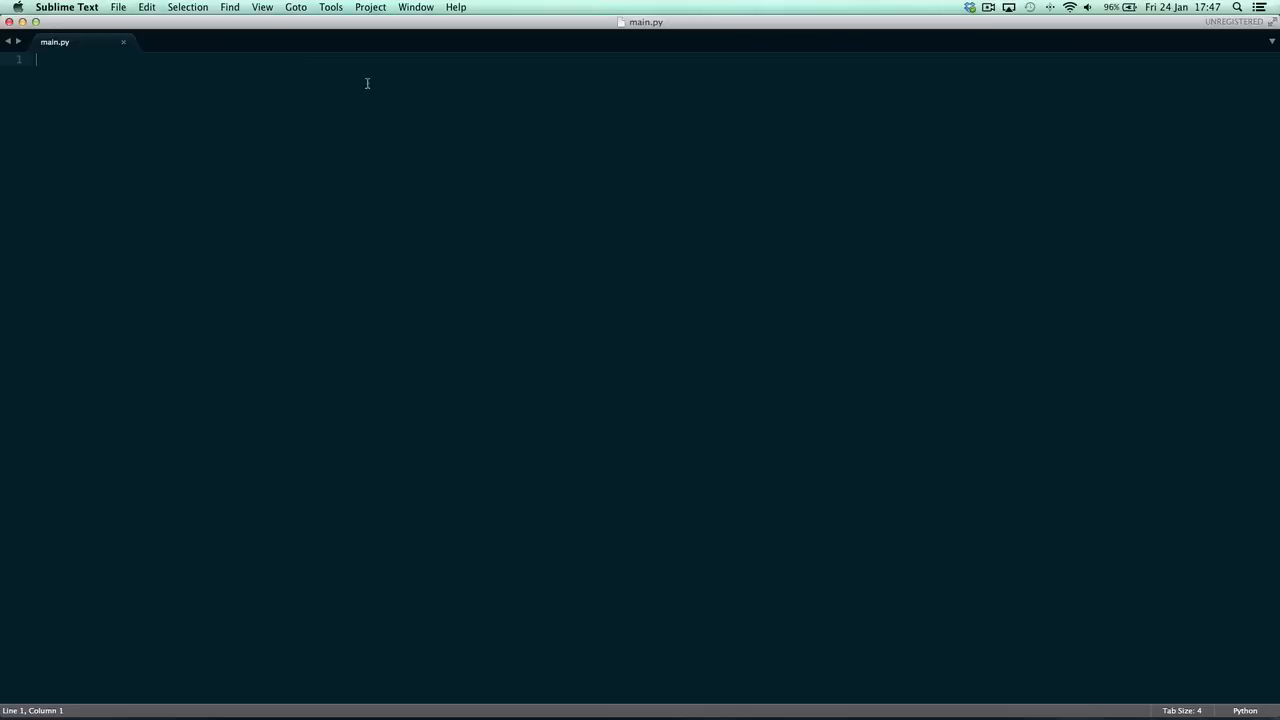
pyautogui.moveTo(696, 180)
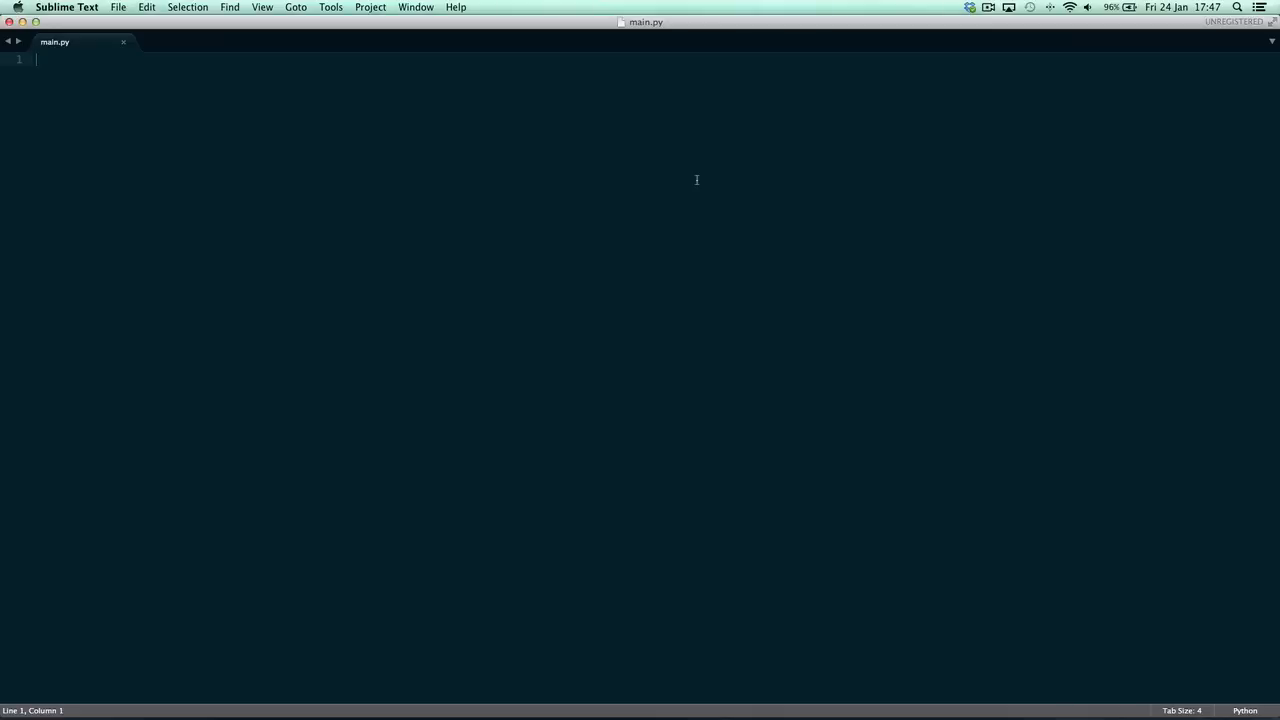
pyautogui.moveTo(688, 172)
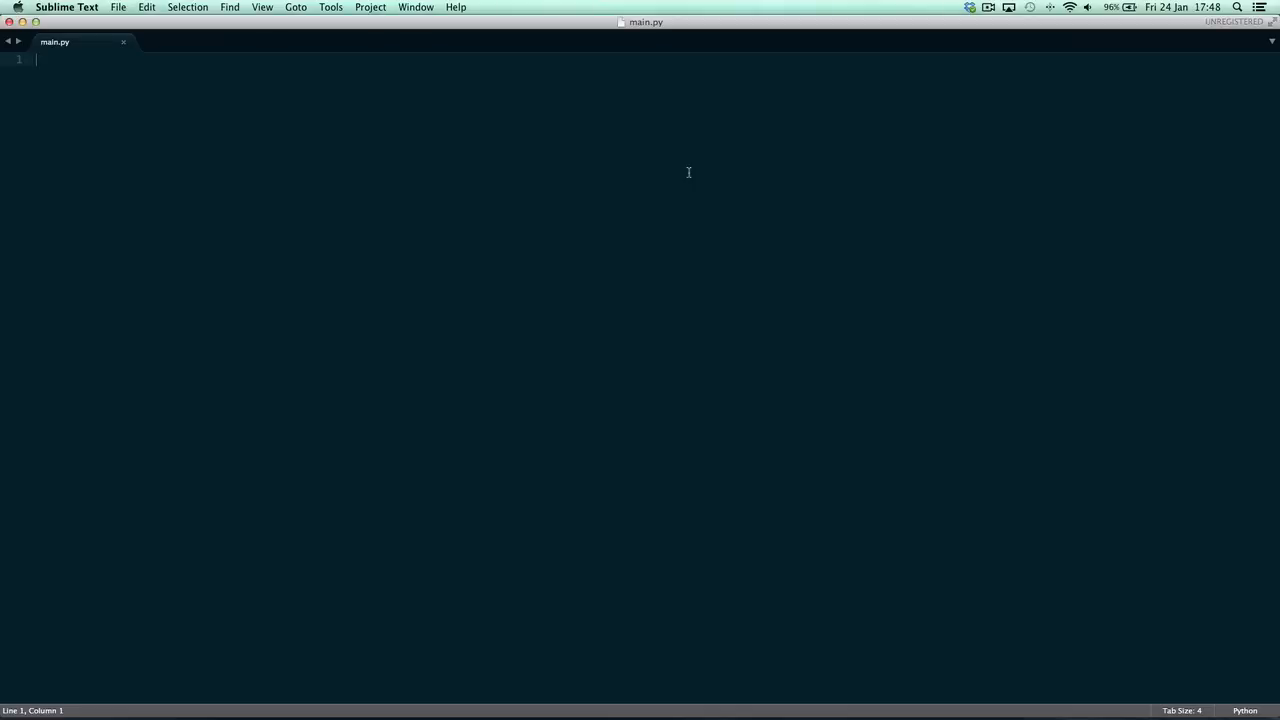
# Write print "Hello World" on line 1 and build with Cmd+B, which ends in an error
pyautogui.write("print 'Hello World")
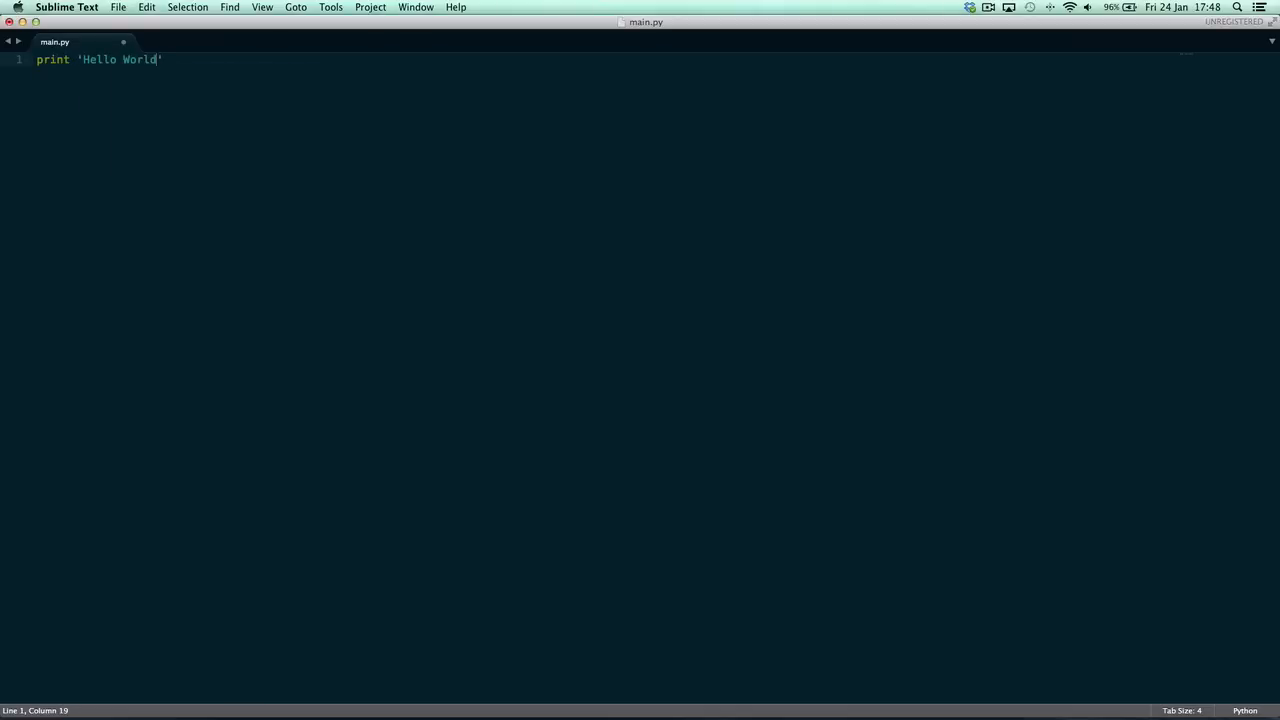
pyautogui.press('cmd+b')
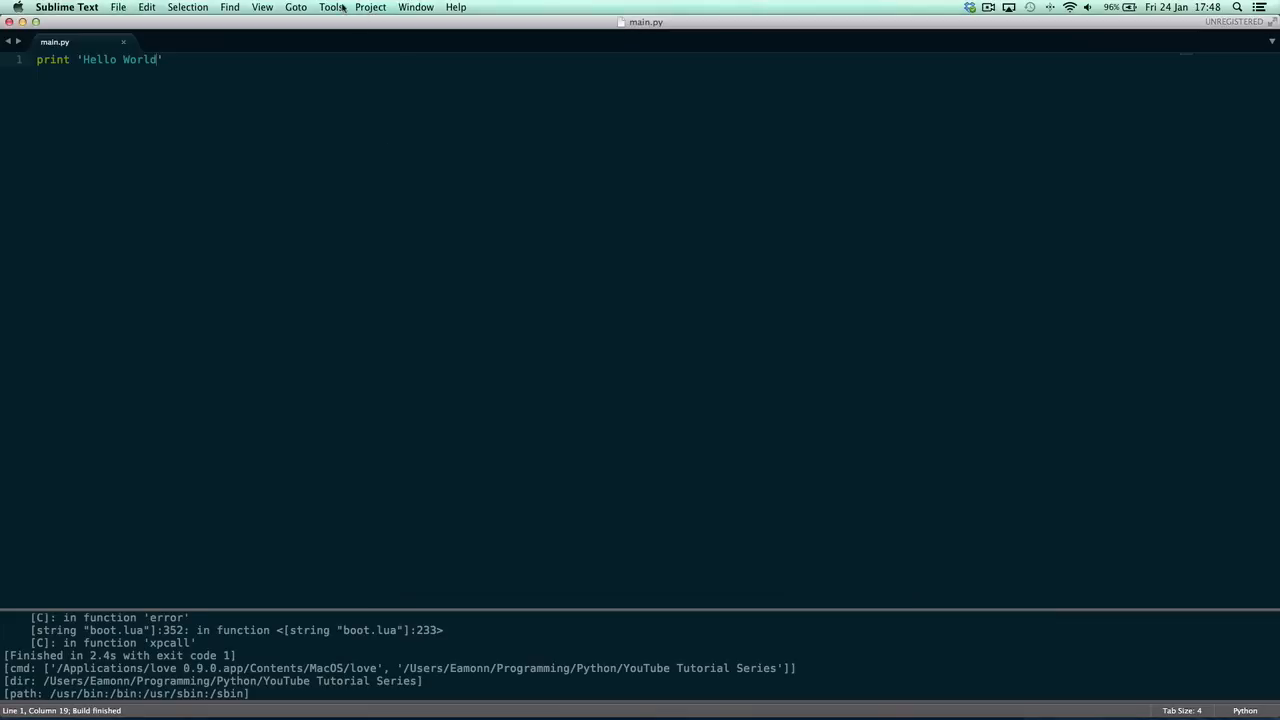
pyautogui.click(332, 8)
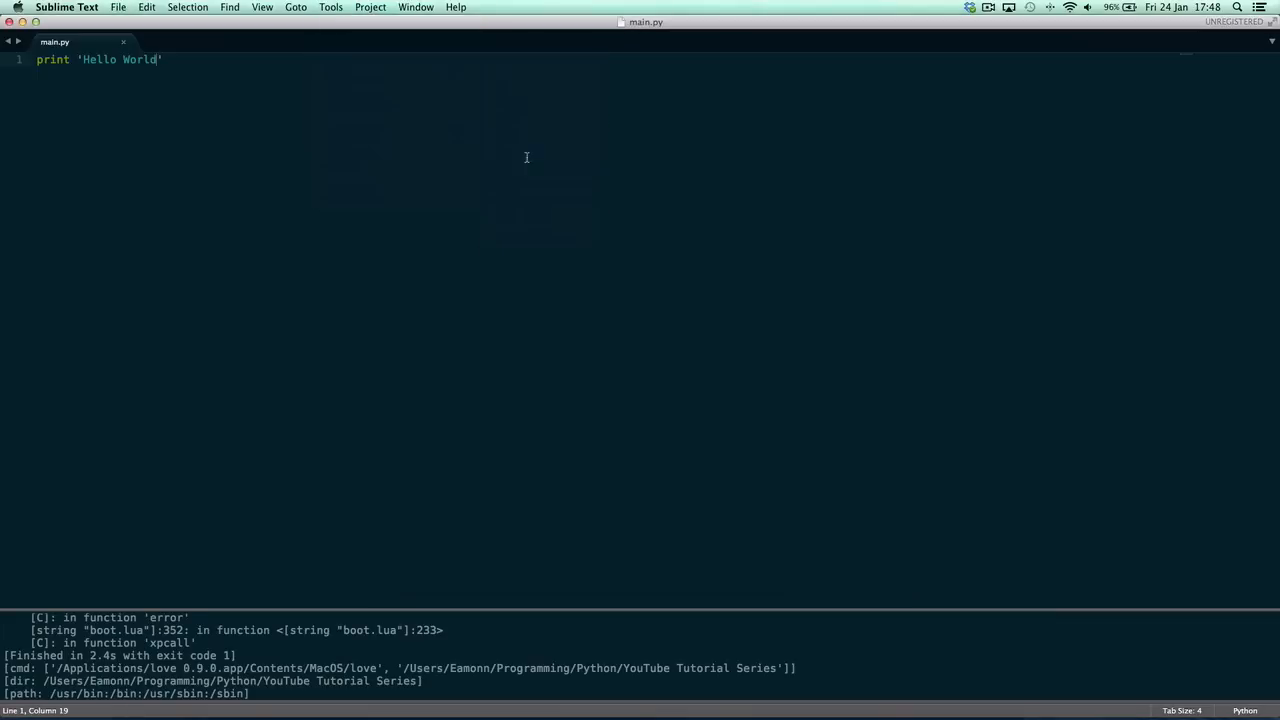
pyautogui.click(330, 8)
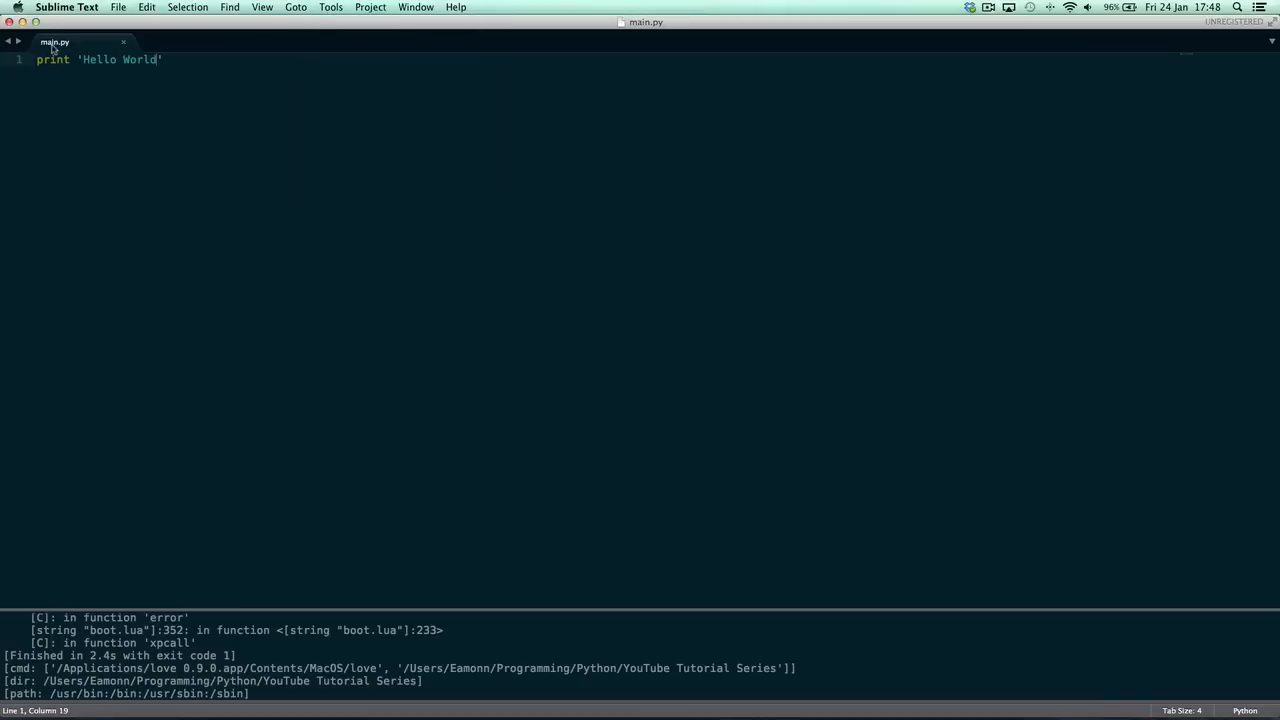
pyautogui.moveTo(54, 42)
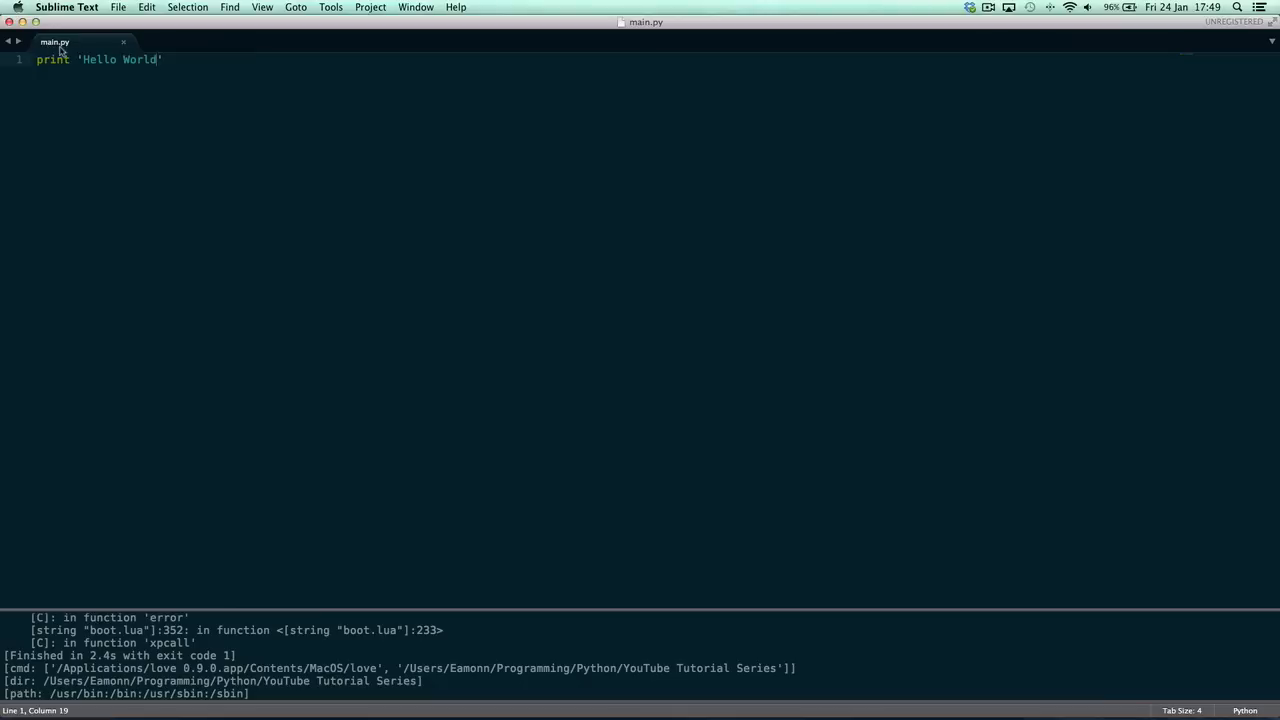
pyautogui.moveTo(60, 56)
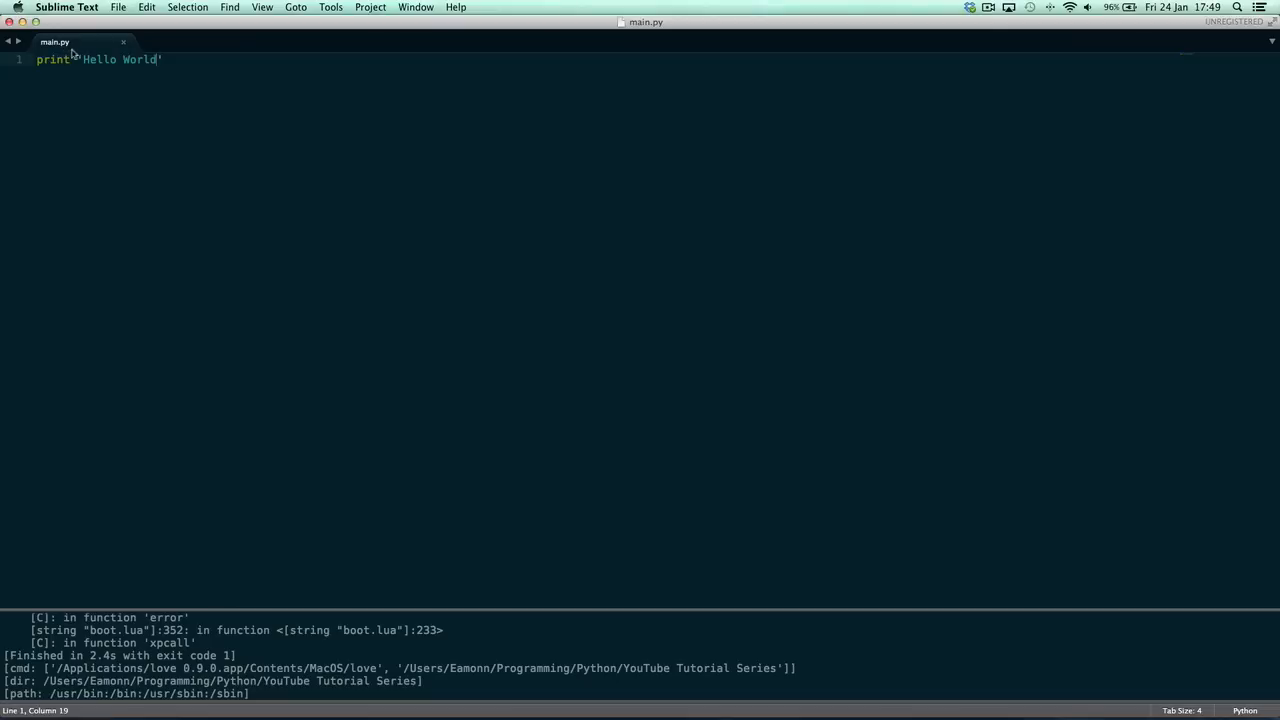
# Choose Python under Tools > Build System so main.py prints Hello World
pyautogui.click(330, 8)
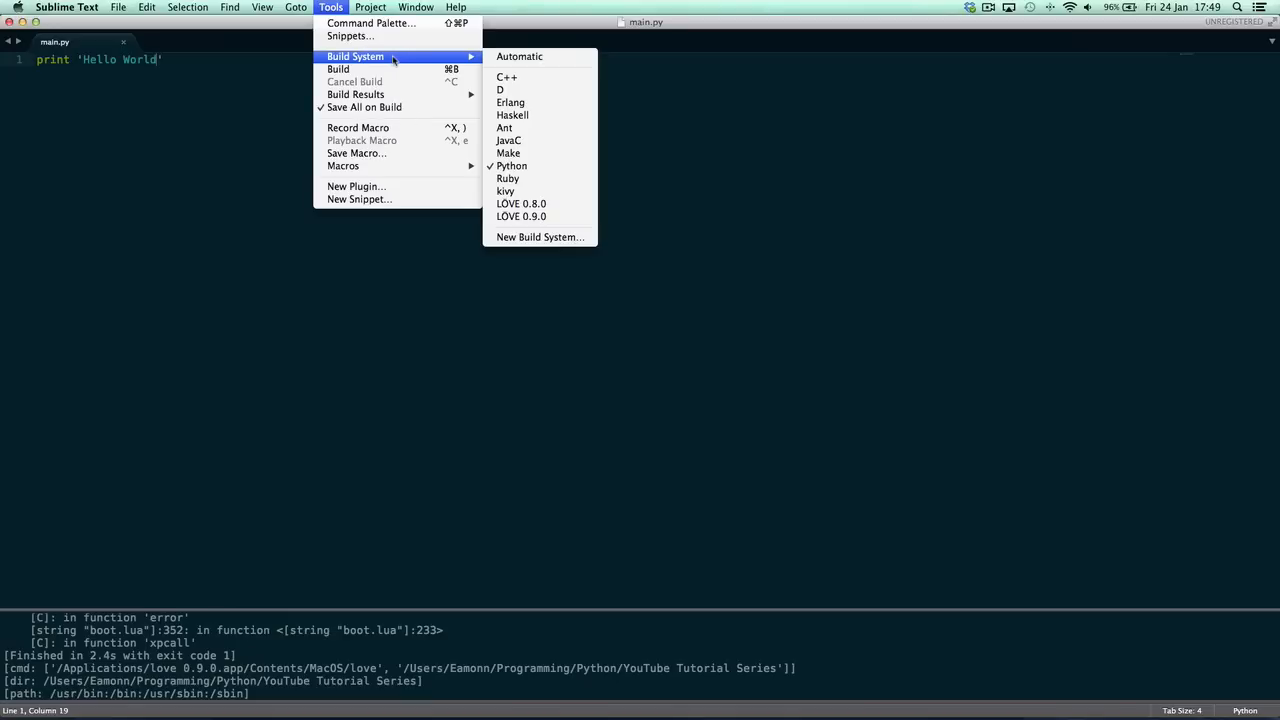
pyautogui.moveTo(512, 164)
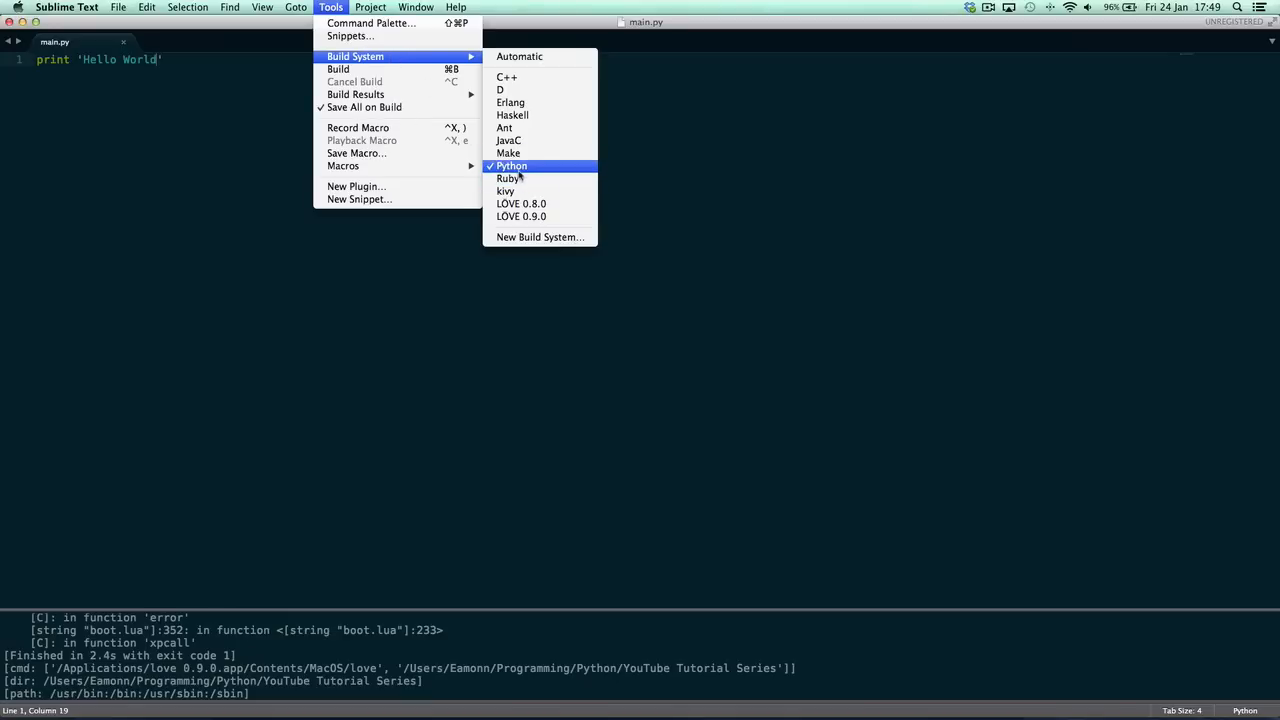
pyautogui.moveTo(370, 24)
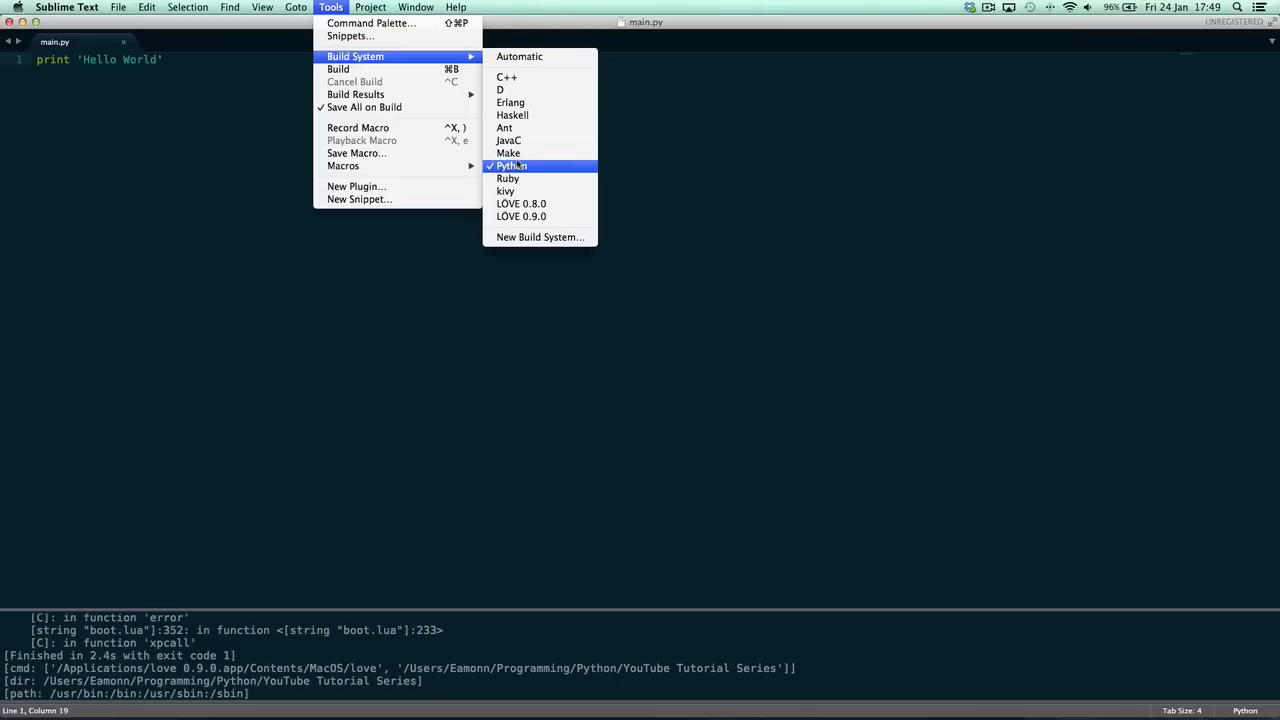
pyautogui.click(512, 164)
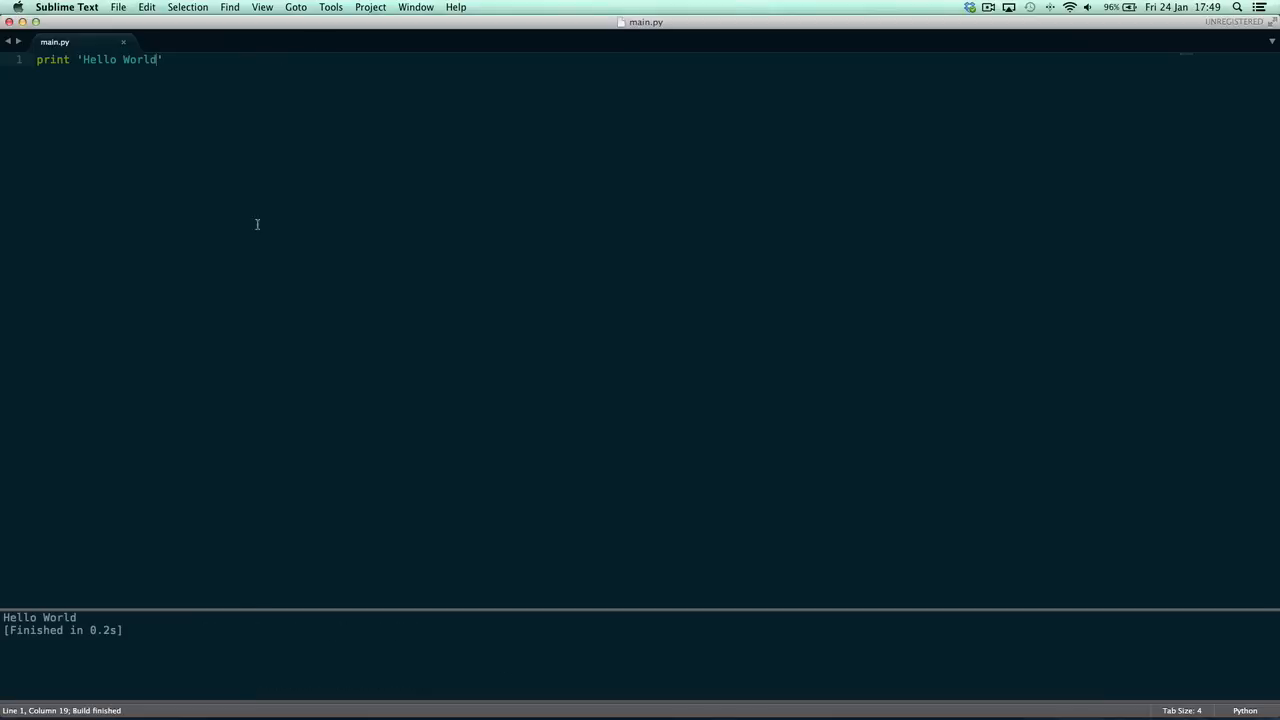
pyautogui.moveTo(112, 616)
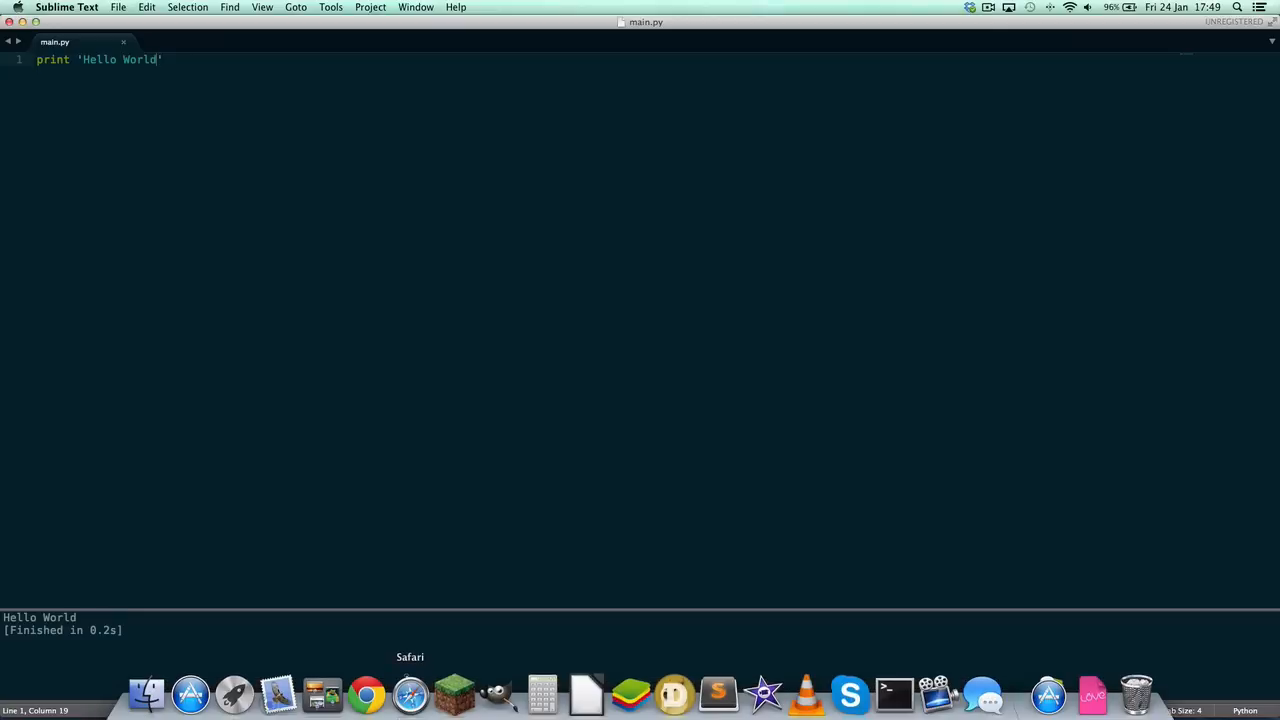
# In Terminal, cd into Programming/Python/YouTube Tutorial Series and list main.py with ls
pyautogui.click(892, 688)
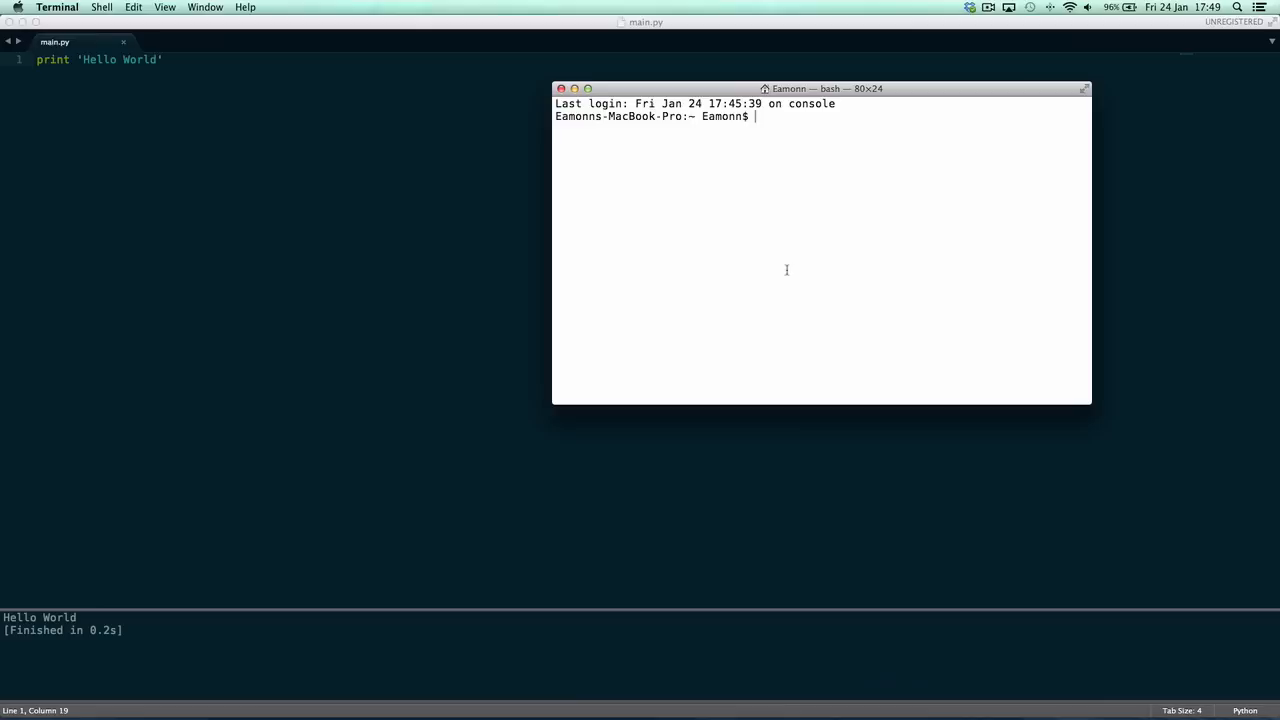
pyautogui.write('cd Programming/')
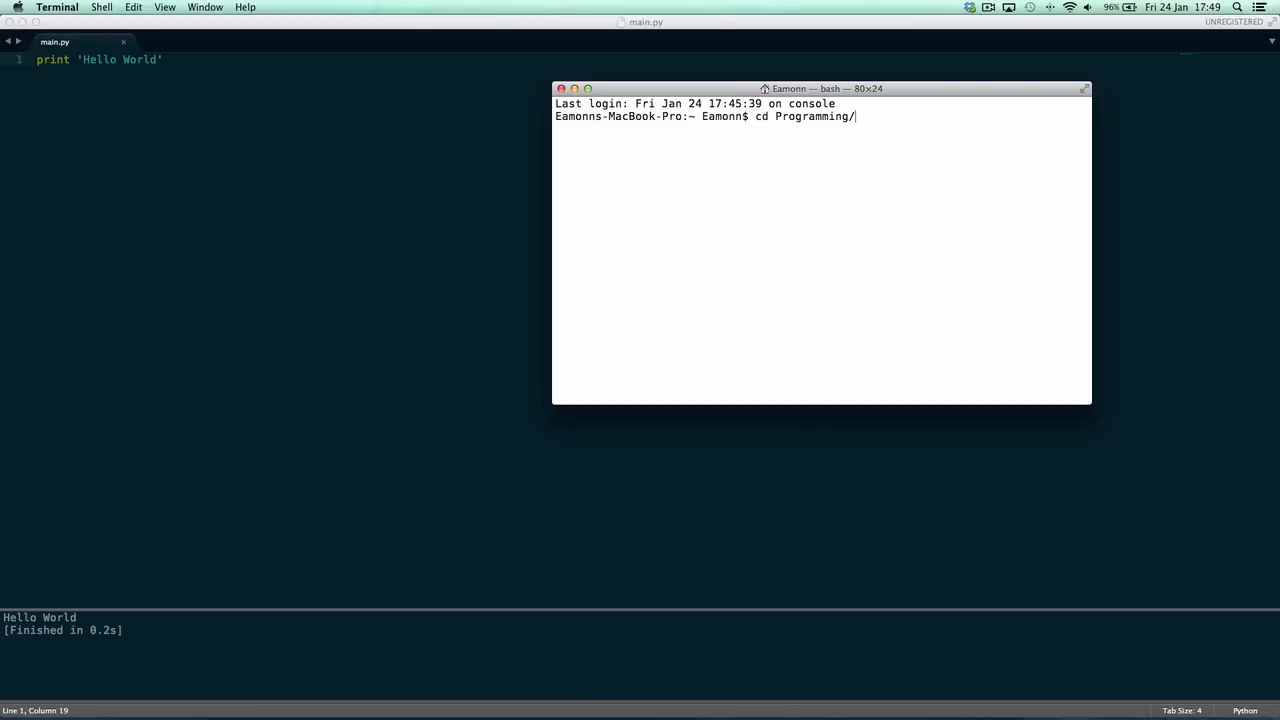
pyautogui.write('Python/')
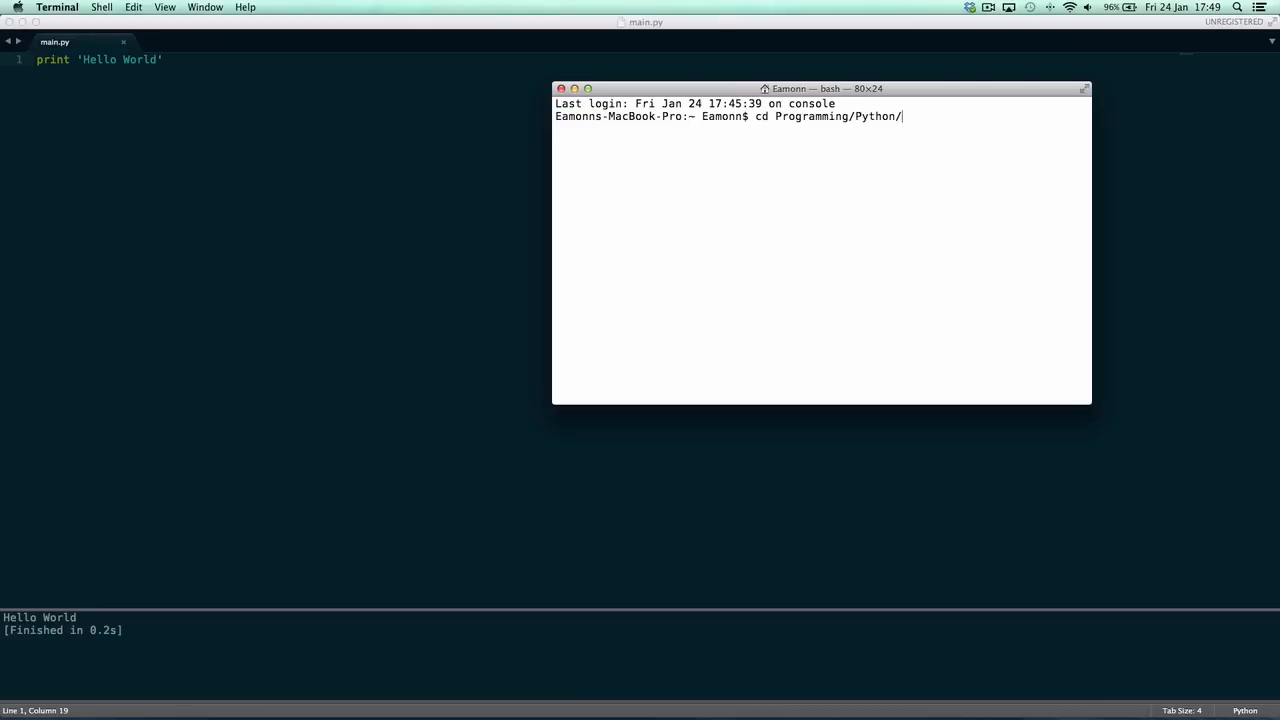
pyautogui.write('YouTube\\ Tutorial\\ Series/')
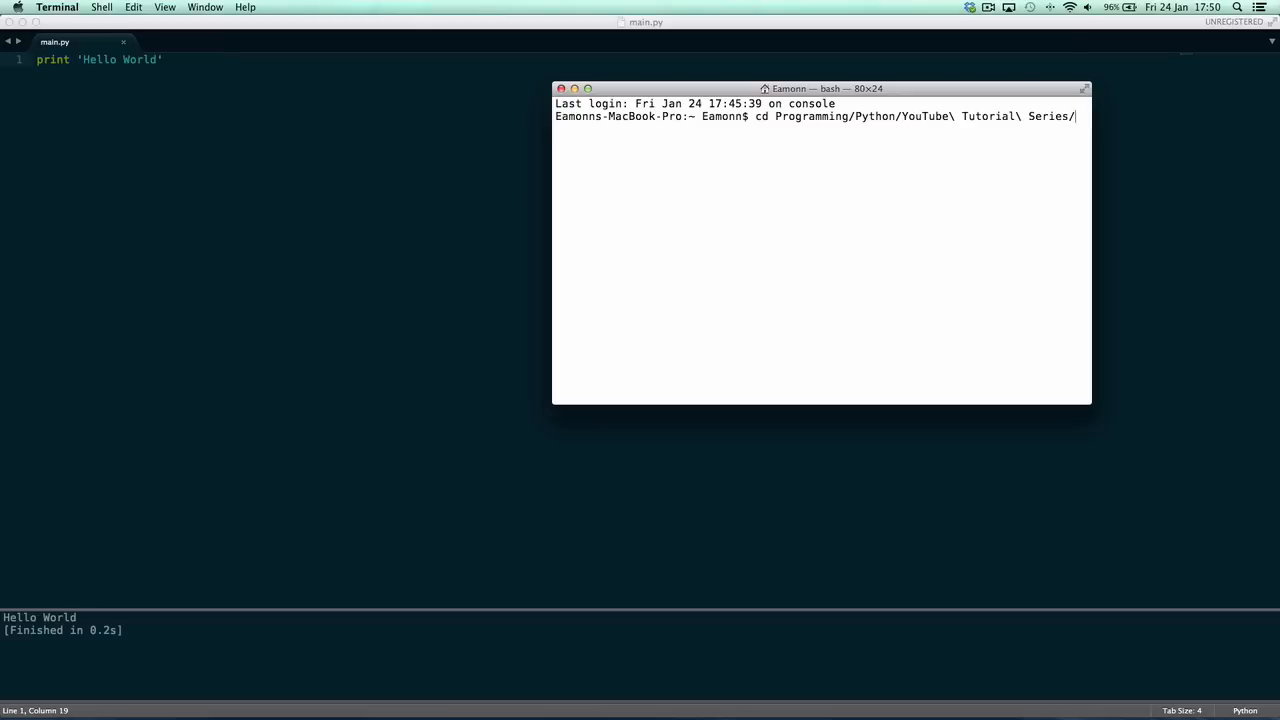
pyautogui.write('ls -l')
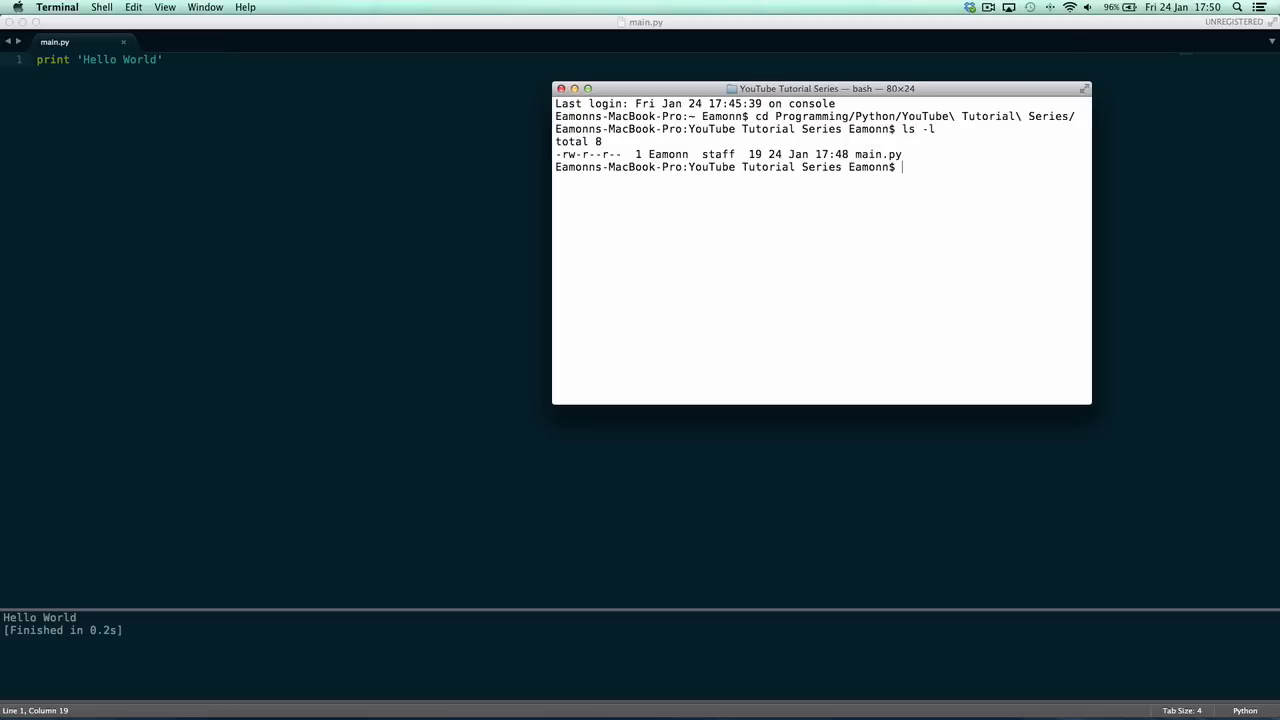
# Start the interactive Python interpreter, then leave it with Ctrl+D back to the shell
pyautogui.write('python')
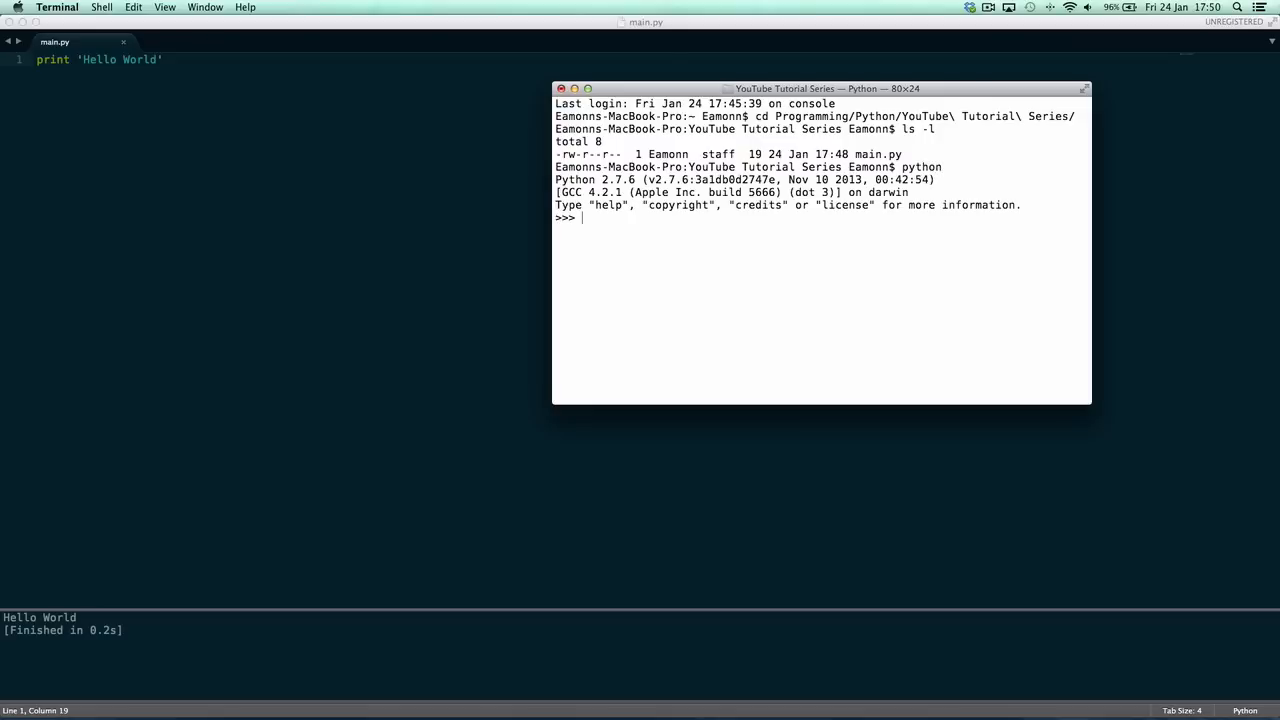
pyautogui.press('ctrl+d')
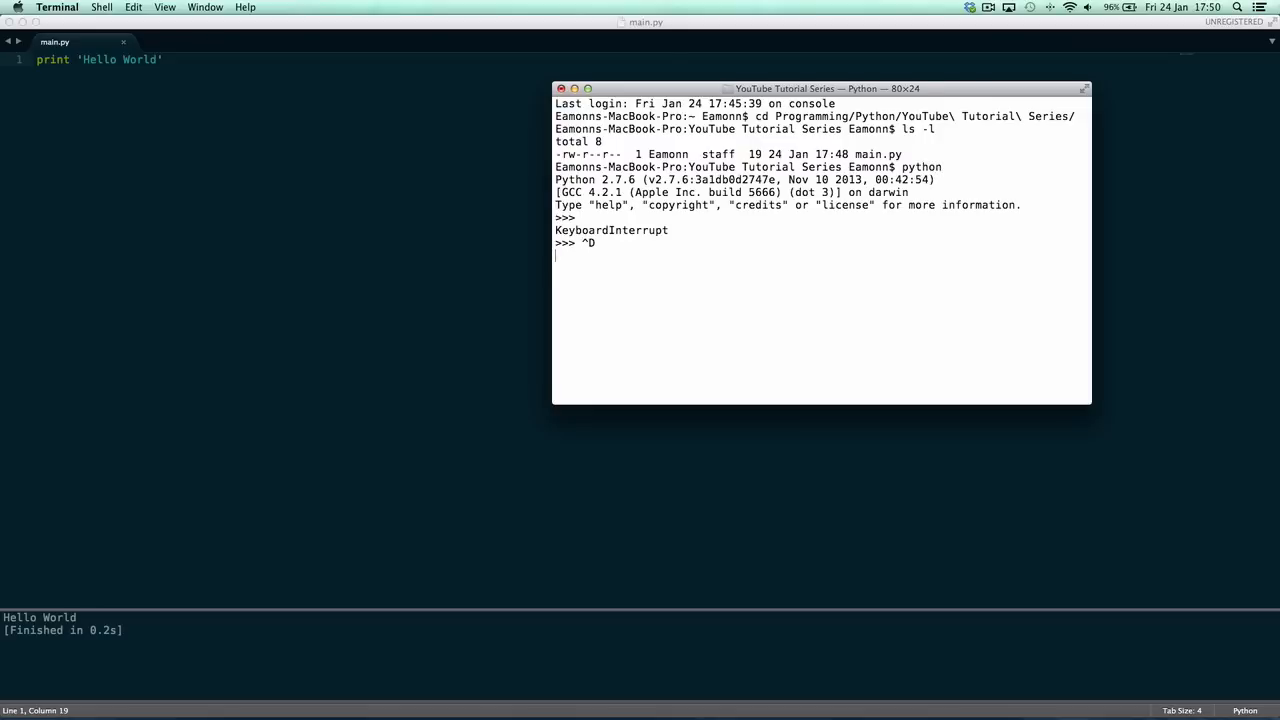
pyautogui.press('ctrl+d')
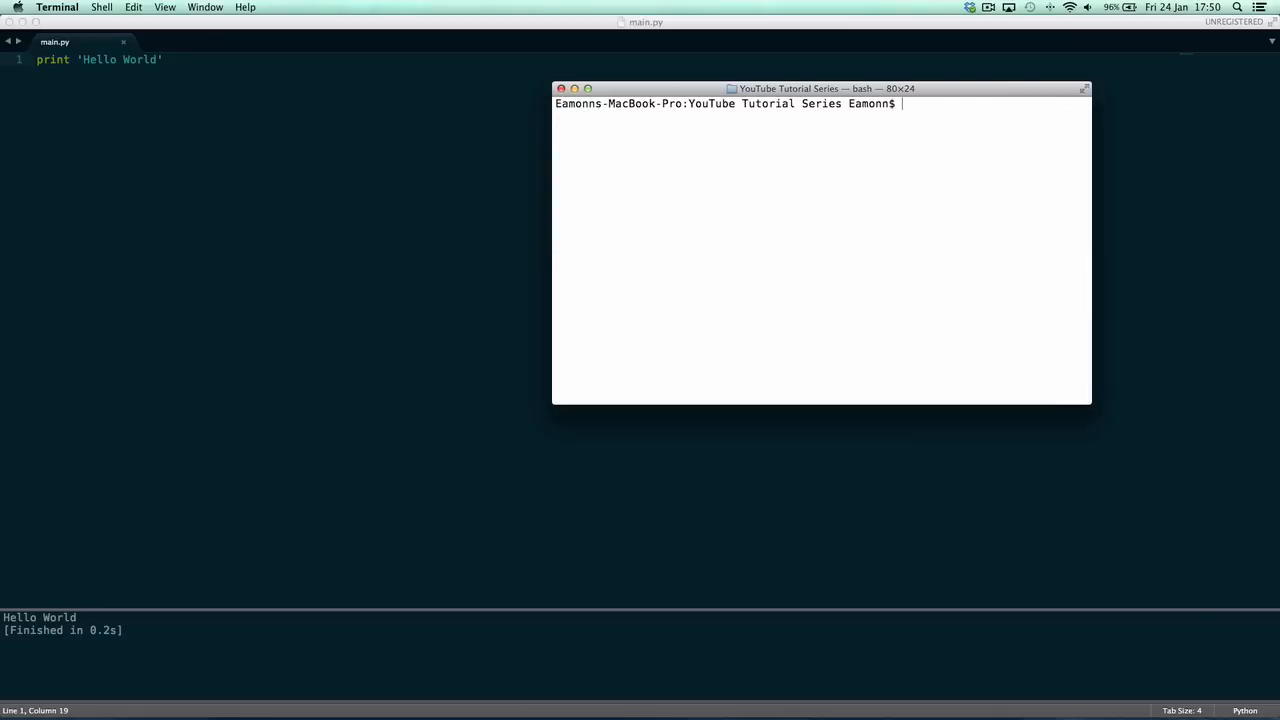
# Enter python main.py in the tutorial folder, then return to the Sublime Text window
pyautogui.write('python')
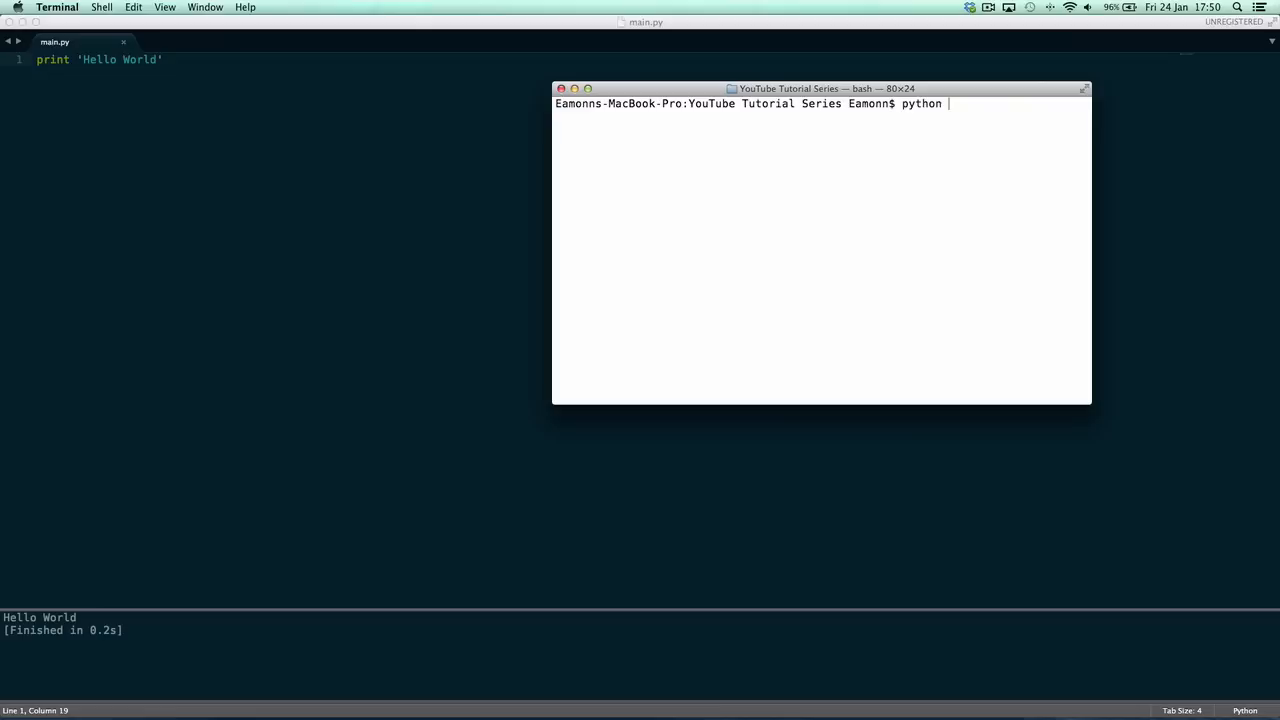
pyautogui.write('main.')
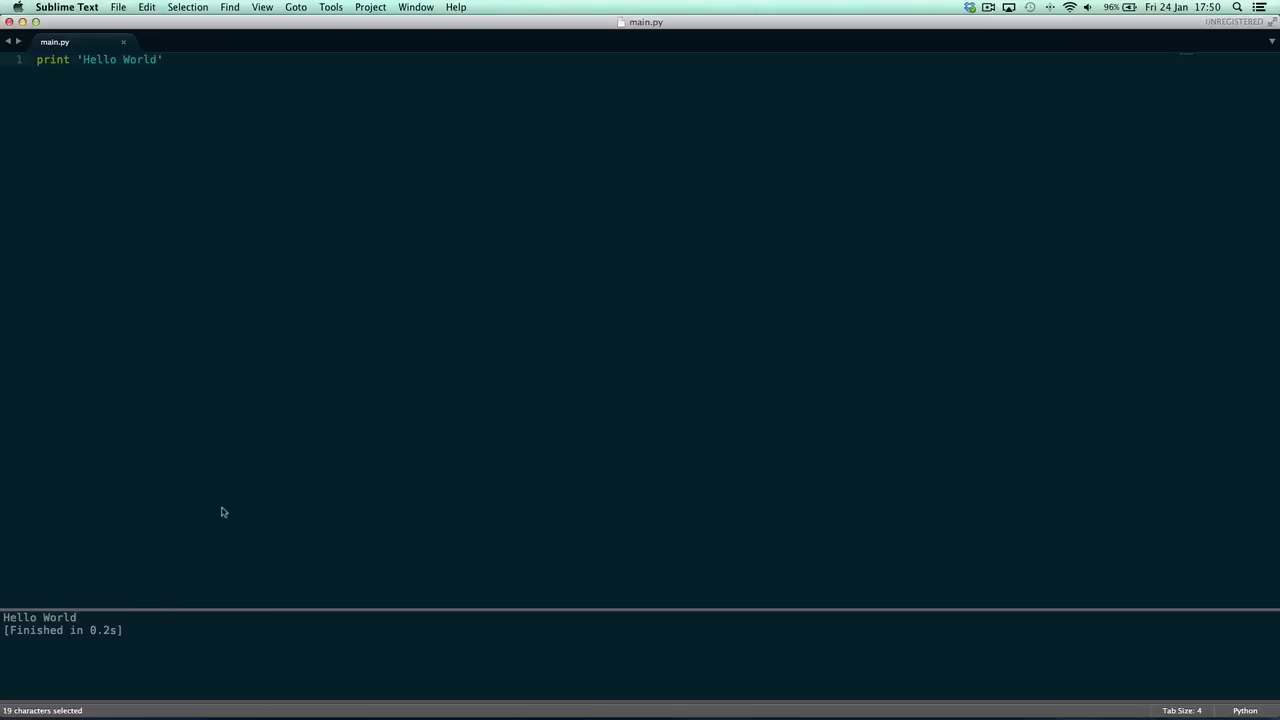
# Place the cursor in the Hello World print line of main.py for editing
pyautogui.click(156, 60)
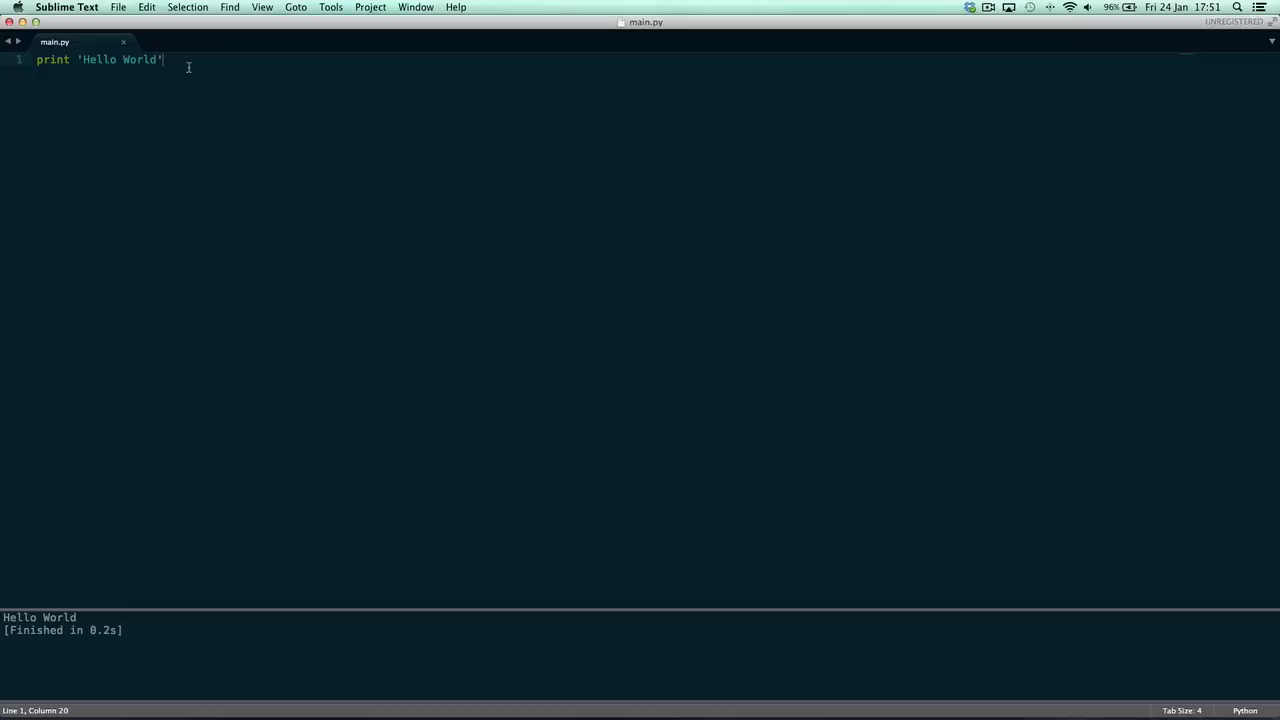
pyautogui.click(80, 60)
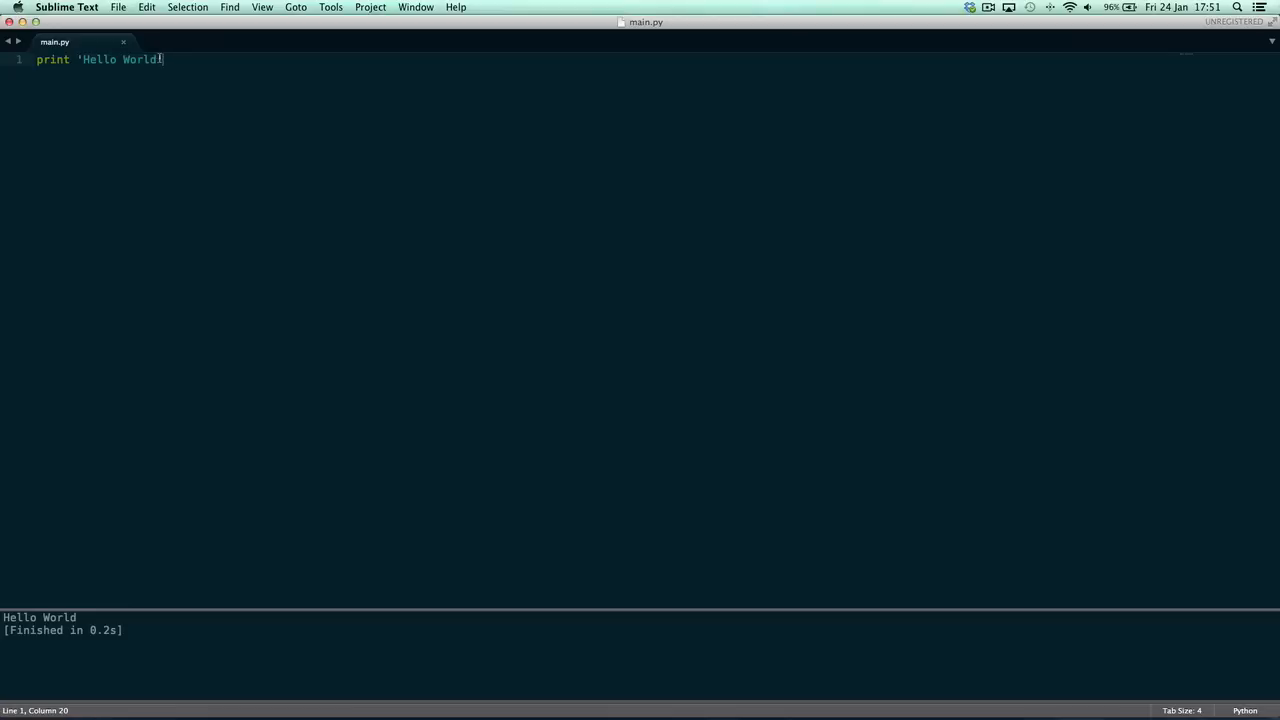
pyautogui.moveTo(176, 50)
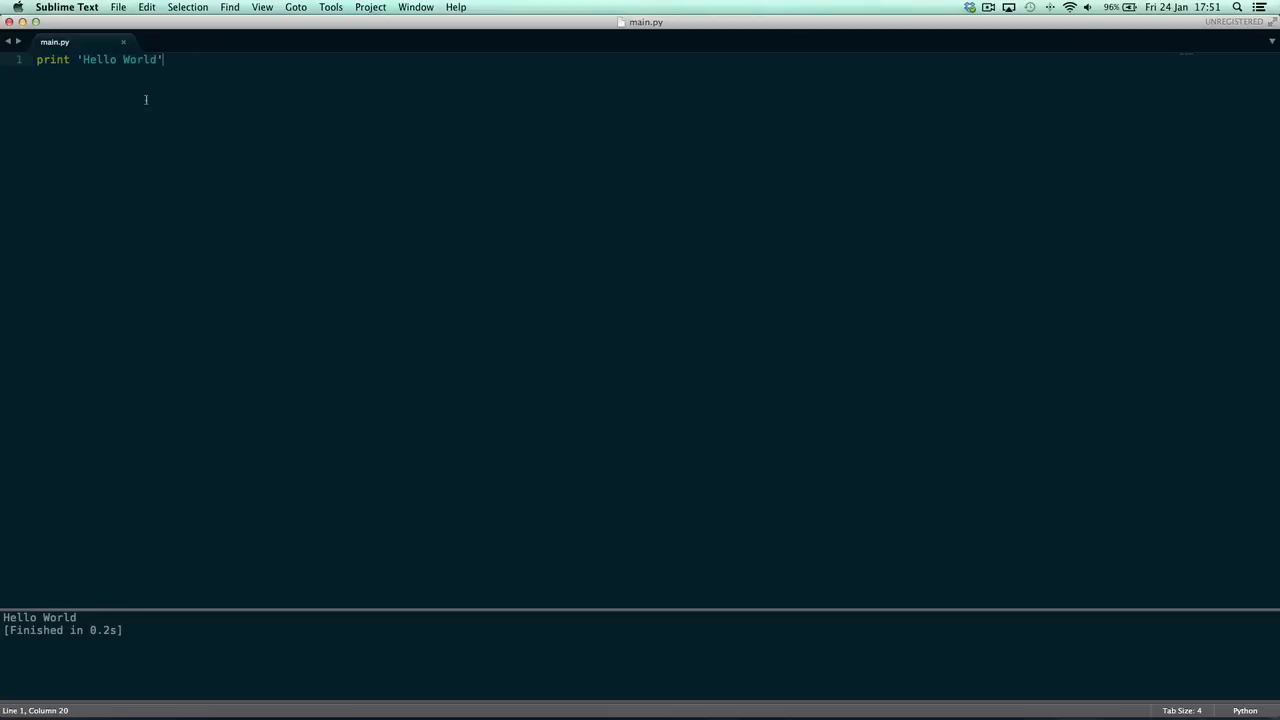
pyautogui.moveTo(296, 194)
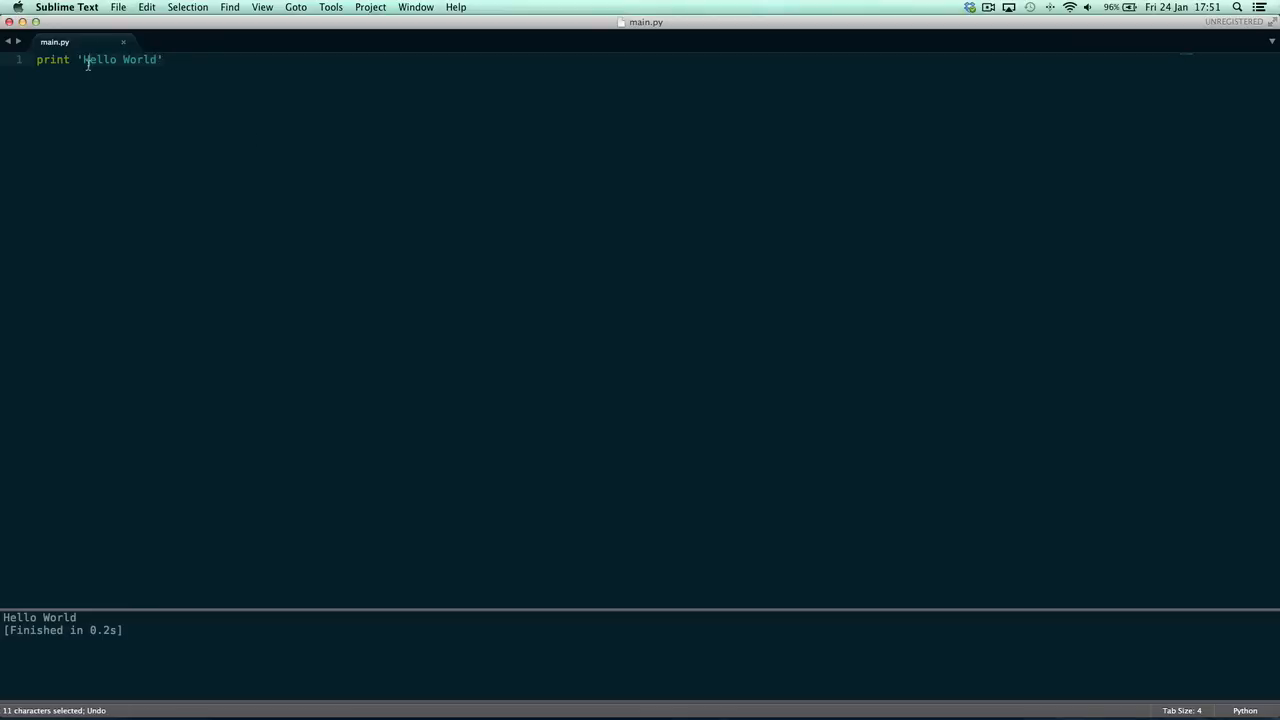
# Replace Hello World with 'Eamonn is boss', add the closing quote, save, and select part of it
pyautogui.write('Eamonn')
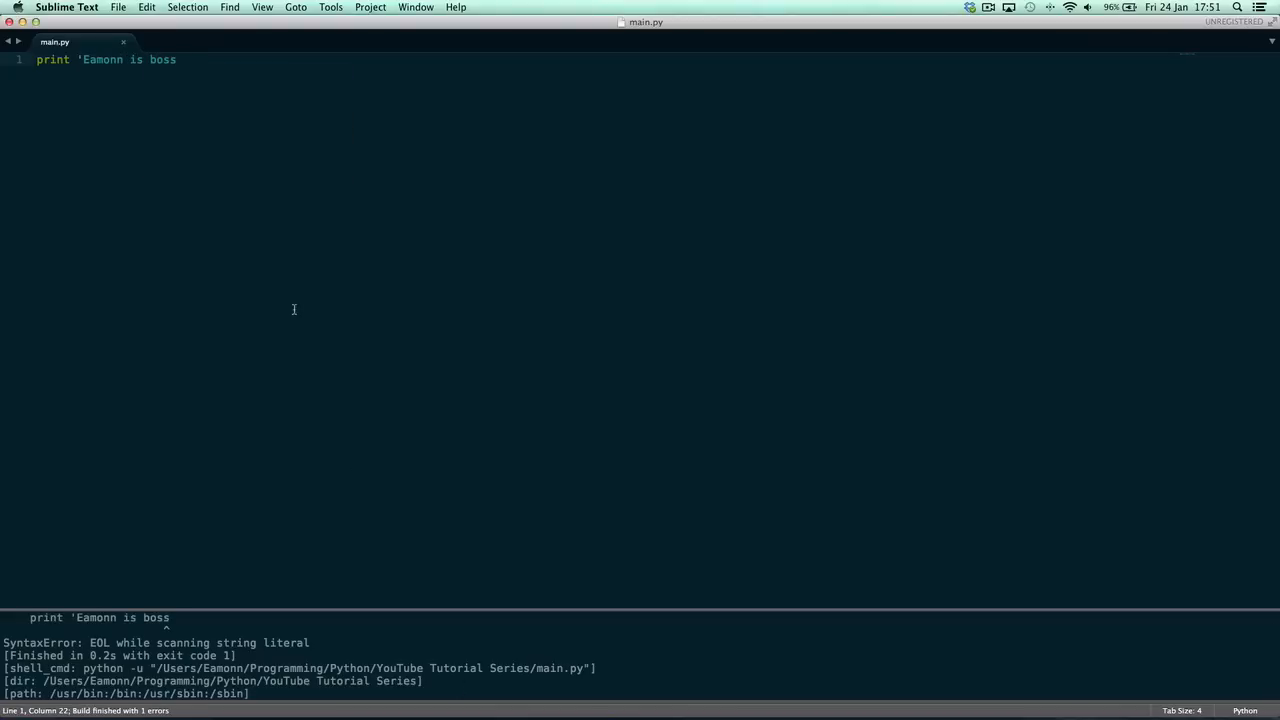
pyautogui.write("'")
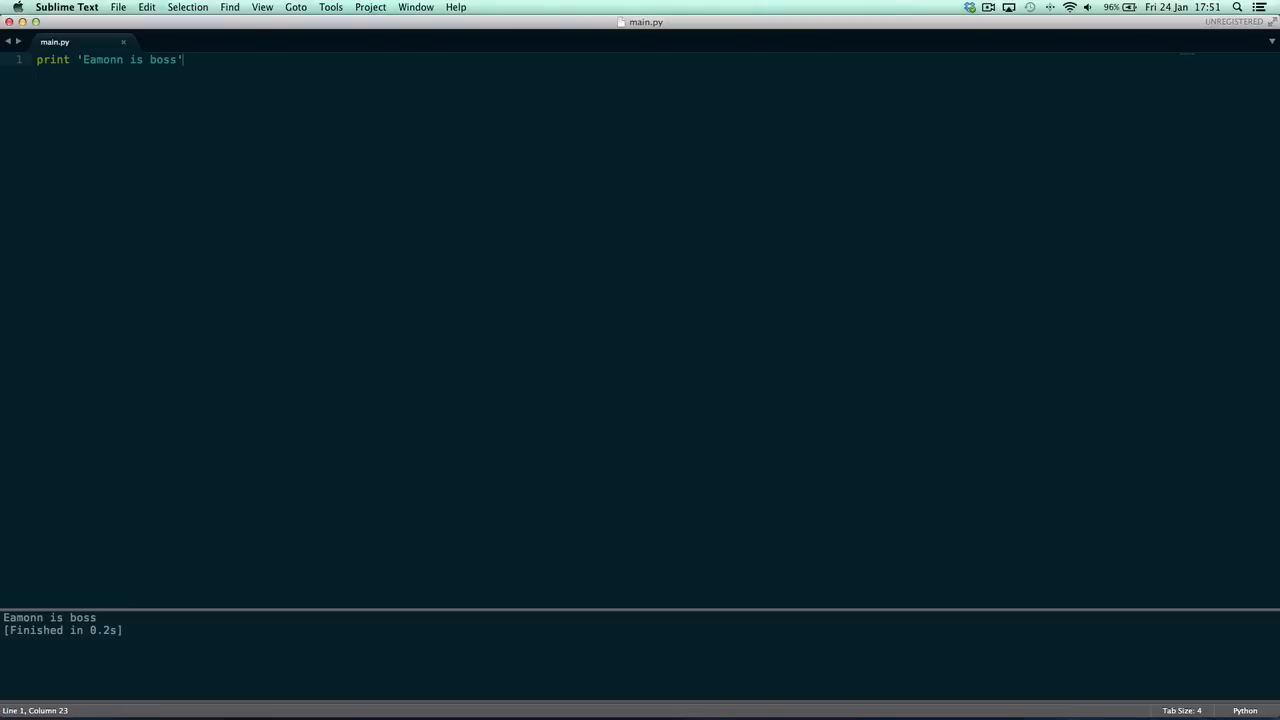
pyautogui.press('backspace')
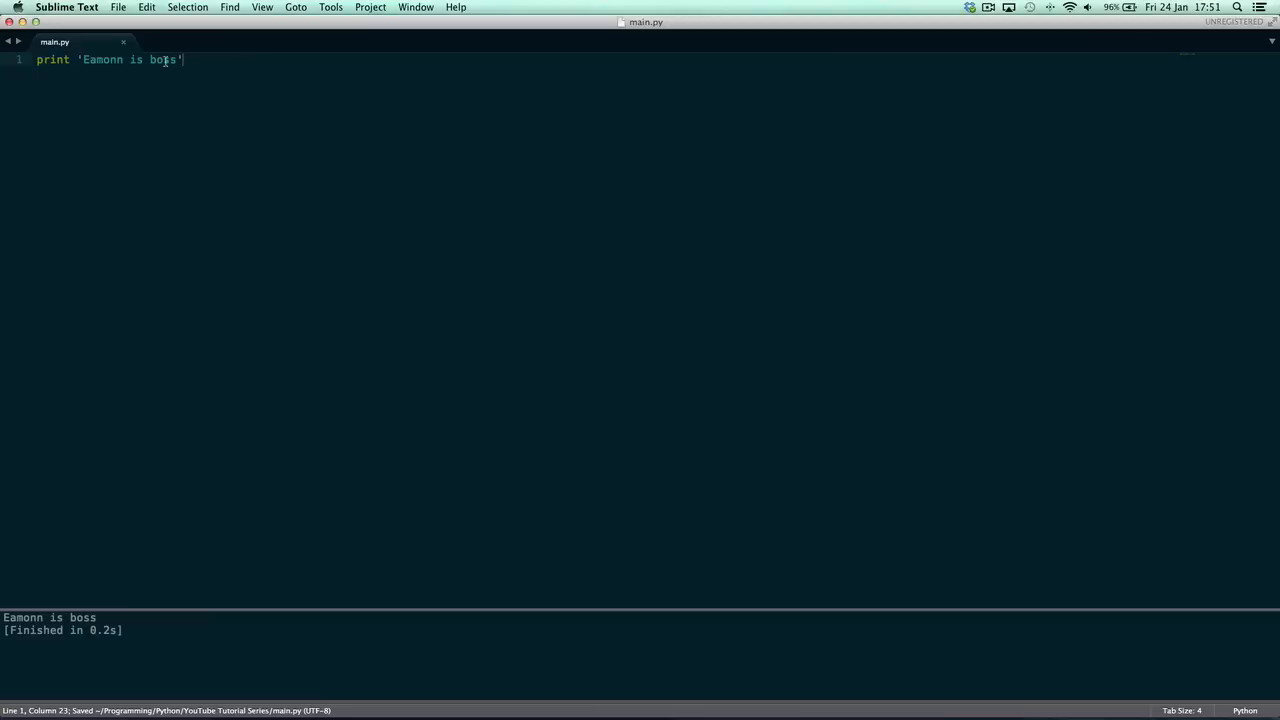
pyautogui.moveTo(182, 60); pyautogui.dragTo(80, 60)
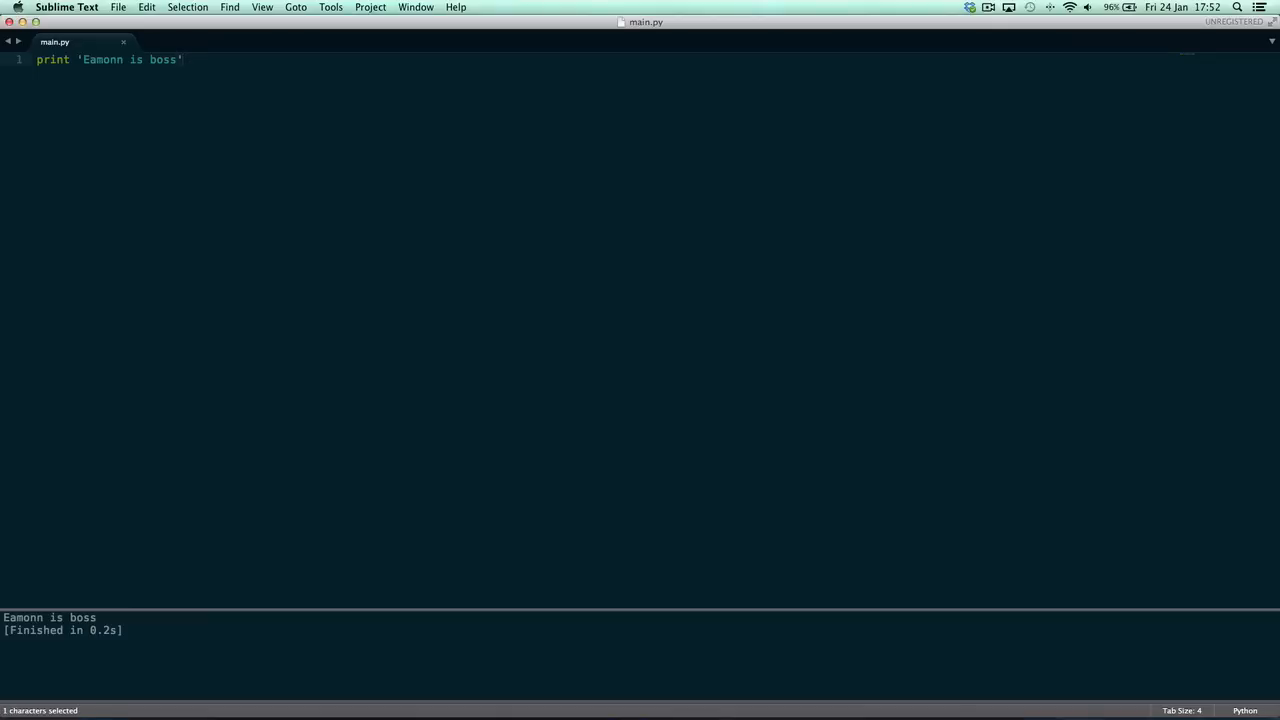
# Remove the single quotes, save, and reselect Eamonn is boss to wrap it in double quotes
pyautogui.click(184, 60)
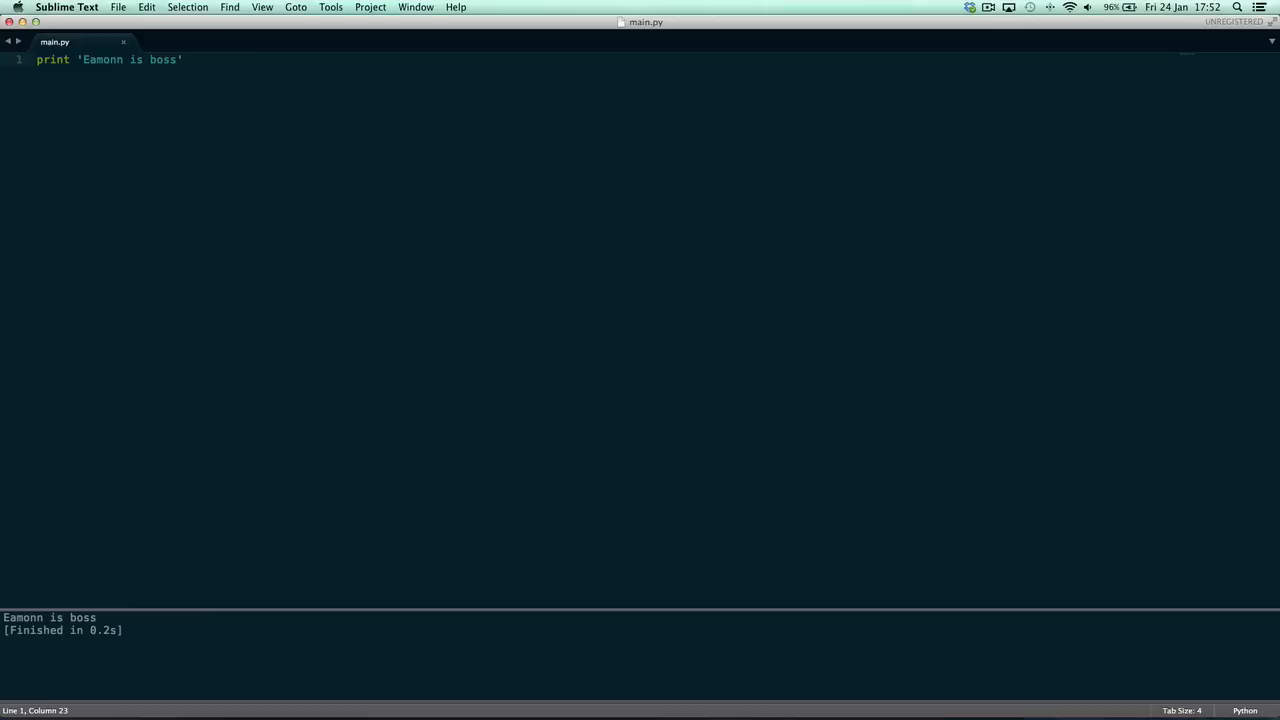
pyautogui.press('backspace')
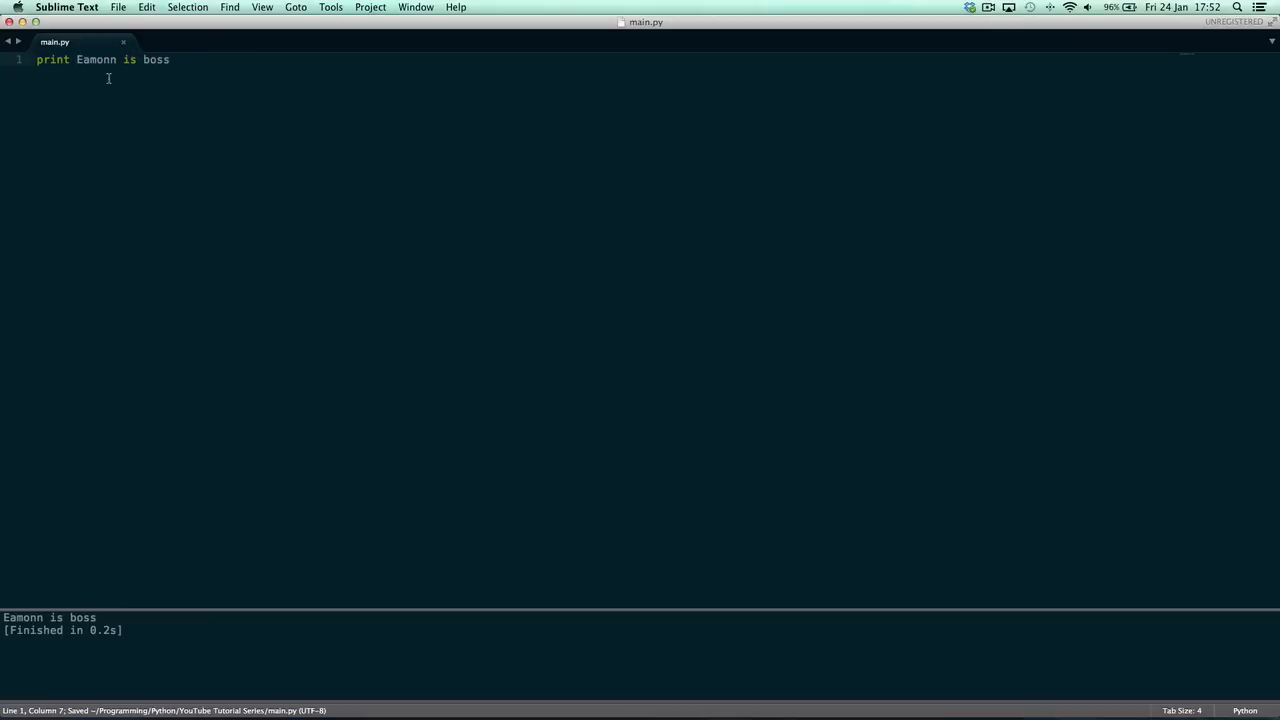
pyautogui.doubleClick(96, 60)
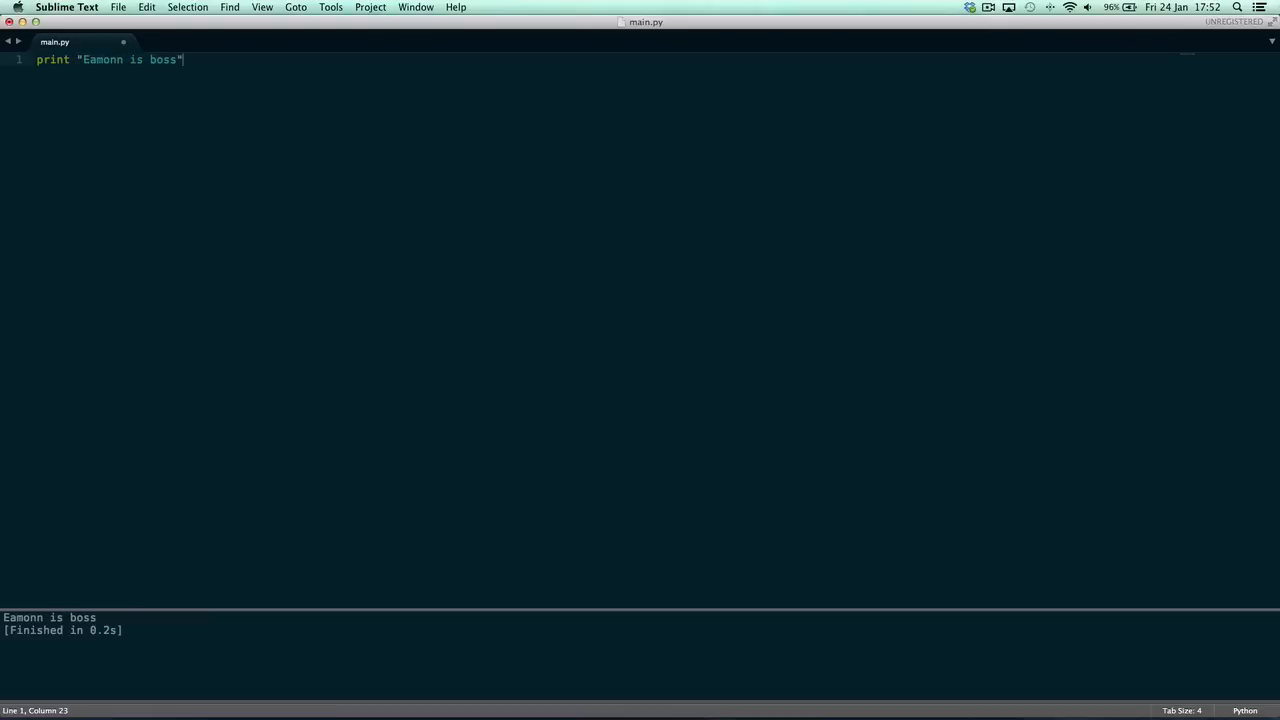
pyautogui.doubleClick(52, 60)
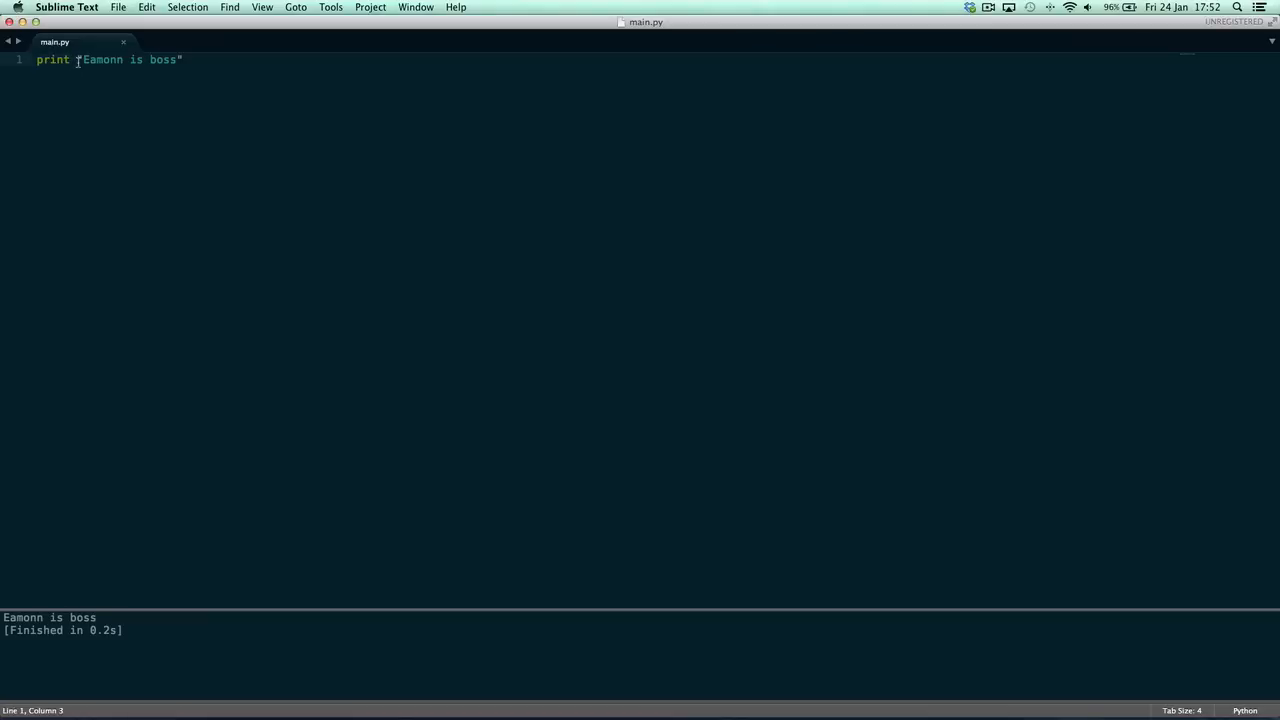
# Run the script as "Print is boss", dismiss the license reminder, and restore the first word
pyautogui.write('Print')
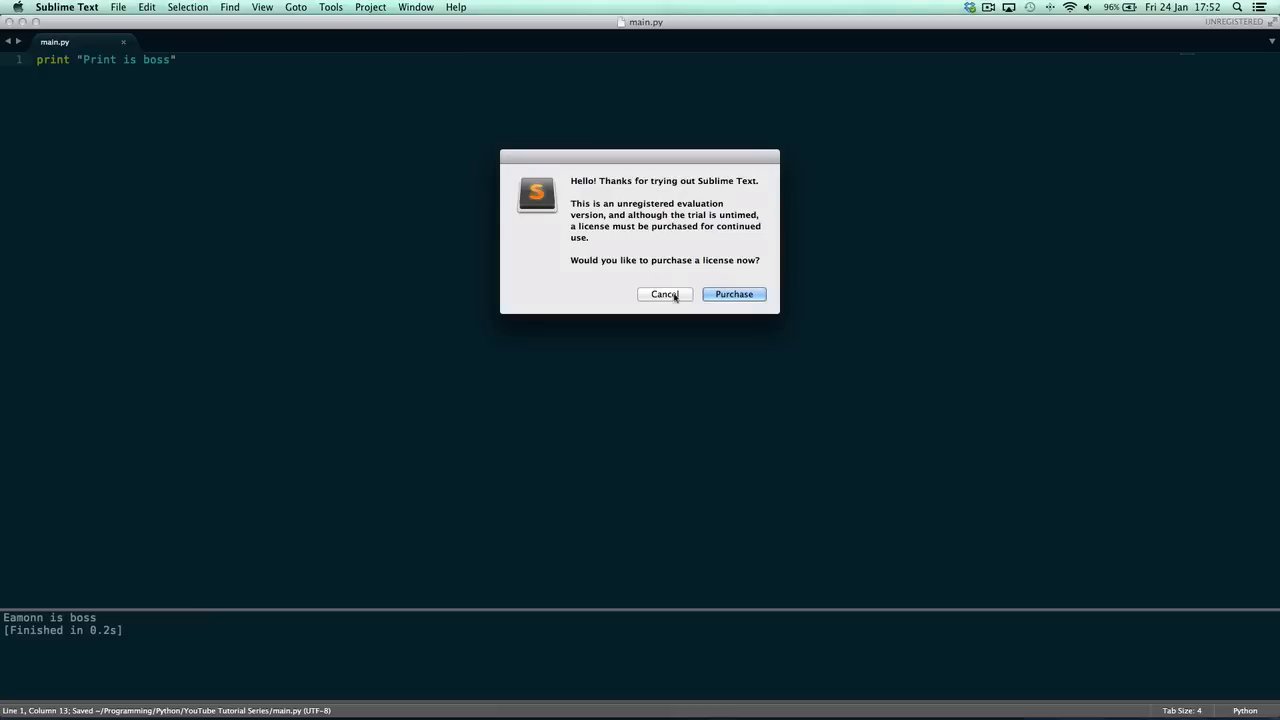
pyautogui.click(664, 294)
pyautogui.write('Eamo')
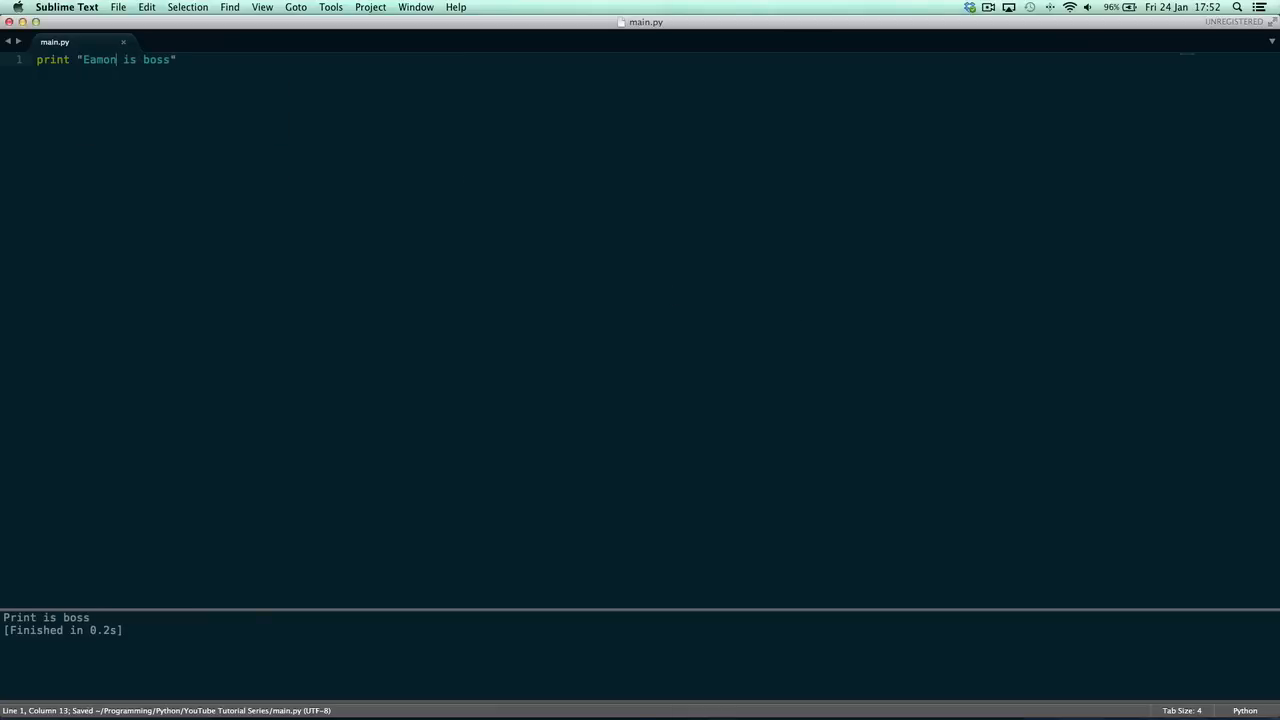
pyautogui.write('n')
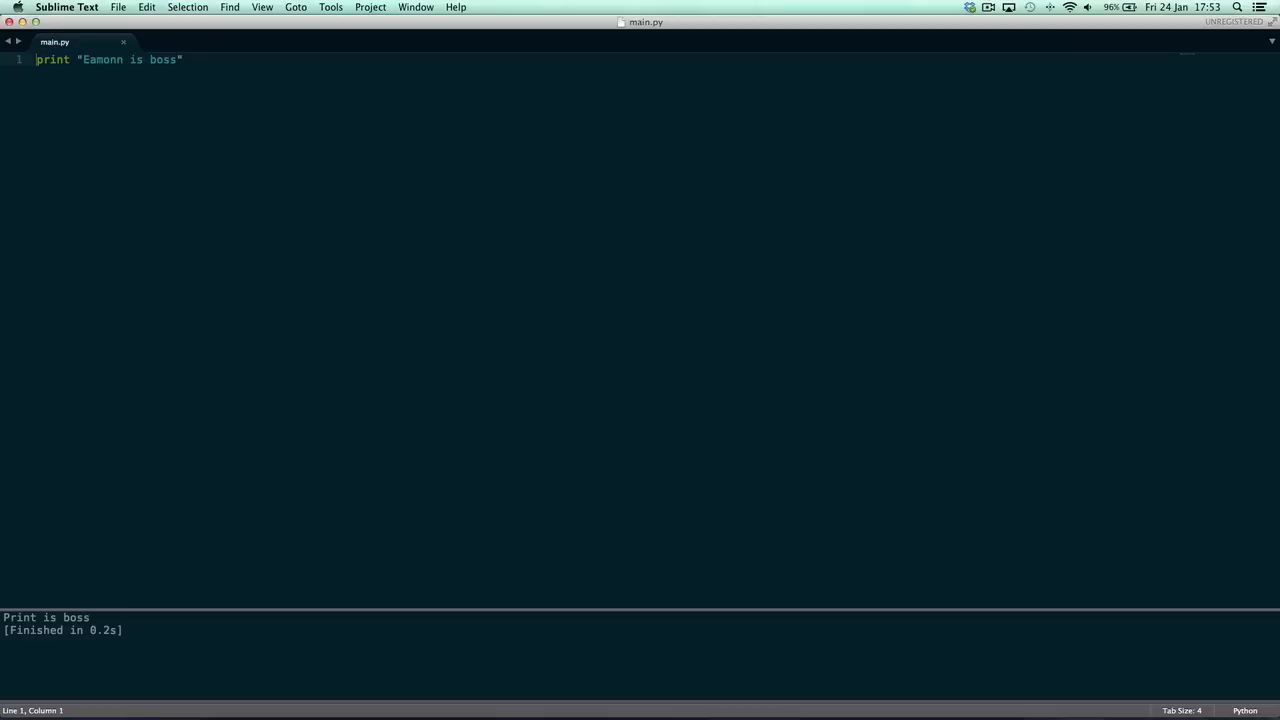
# Print the bare number 10, try the bare word Eamonn, retype 10, then select it for deletion
pyautogui.click(76, 60)
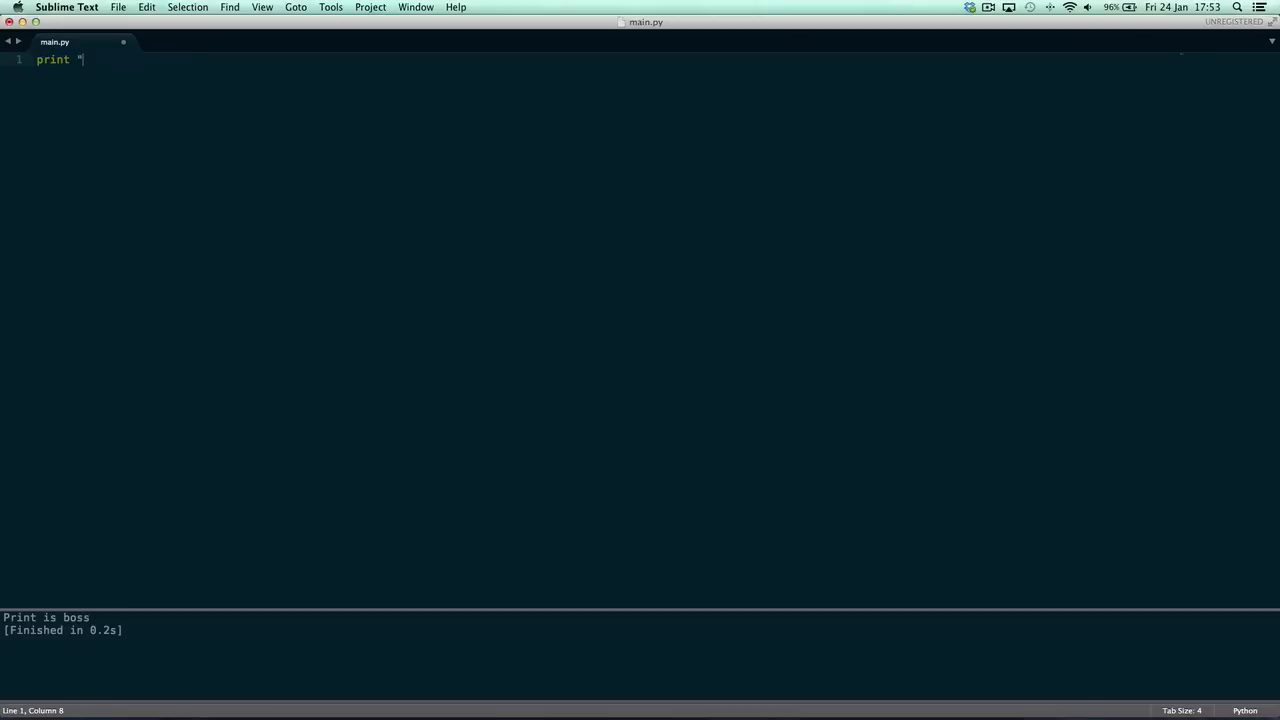
pyautogui.write('10"')
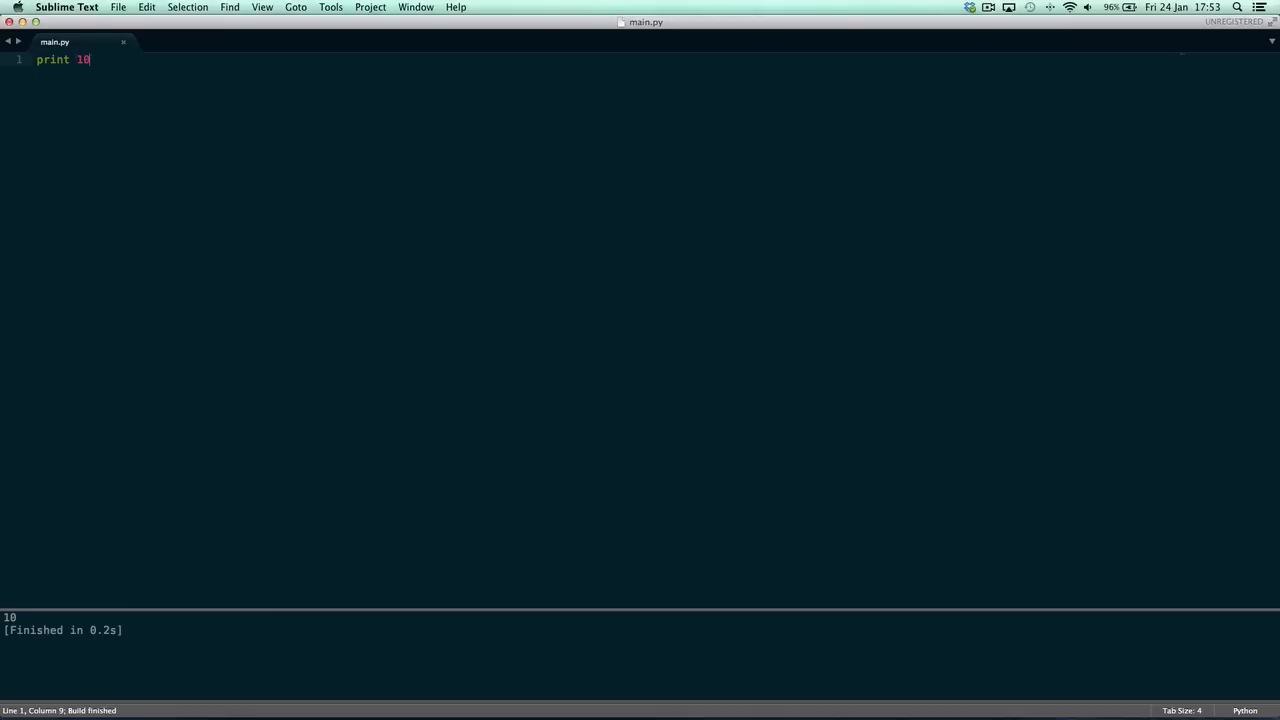
pyautogui.write('Eamonn')
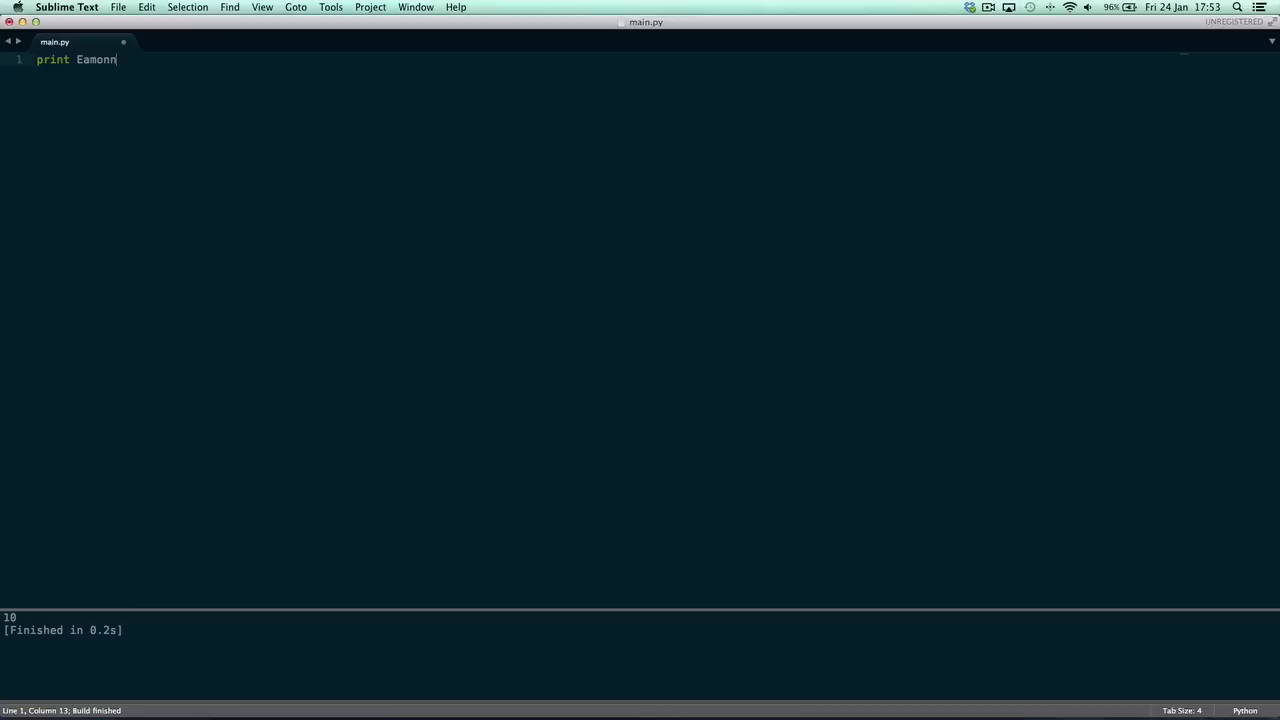
pyautogui.write('10')
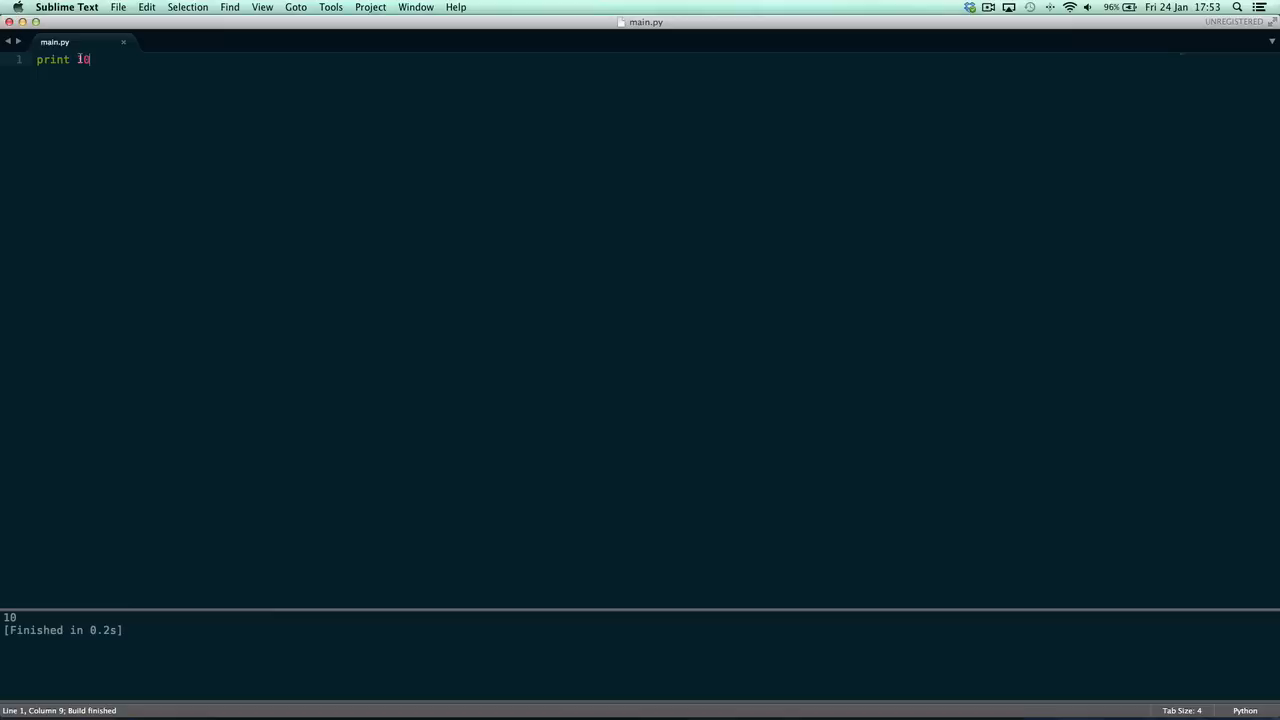
pyautogui.doubleClick(84, 60)
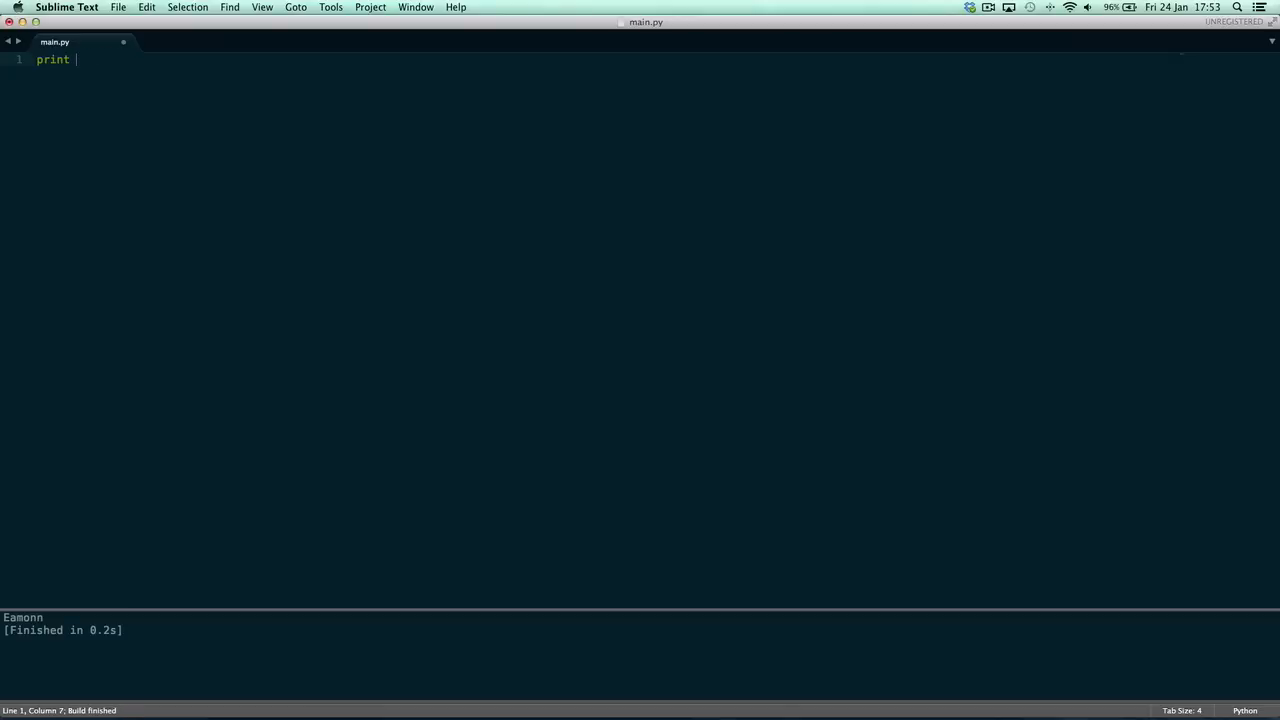
# Print 10 successfully, then change the line to print print and run it for an invalid syntax error
pyautogui.write('10')
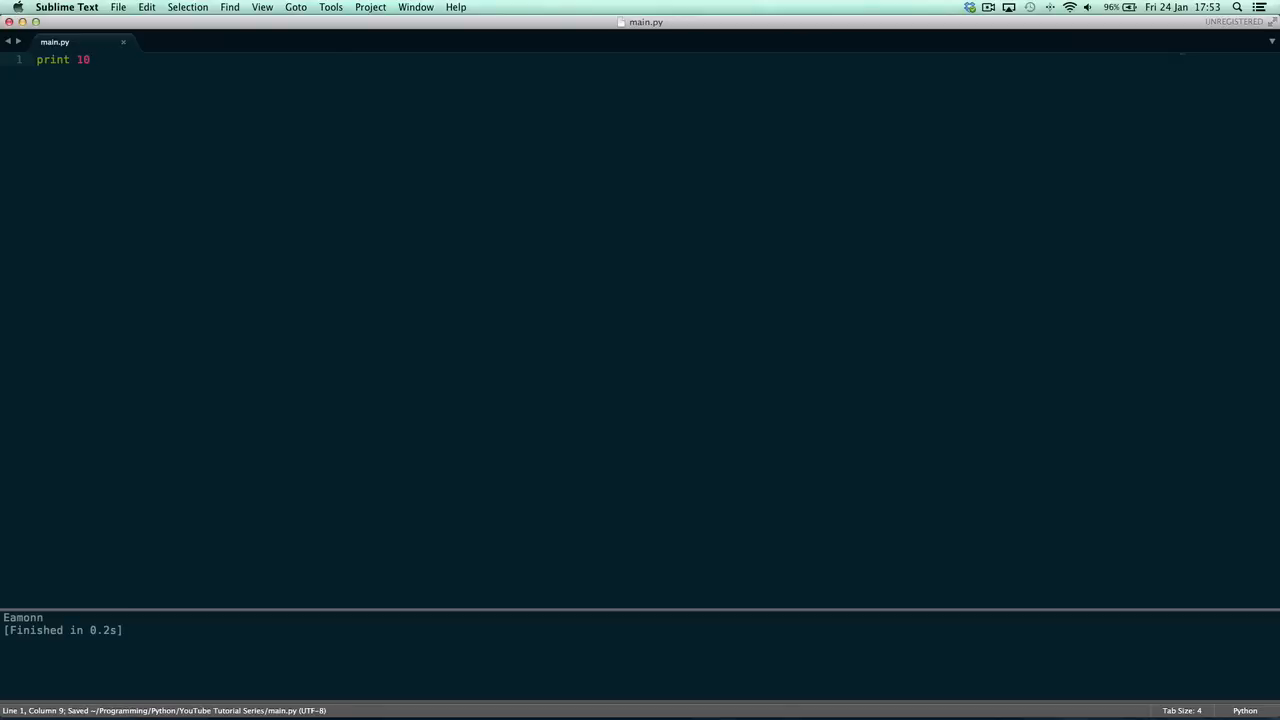
pyautogui.press('cmd+b')
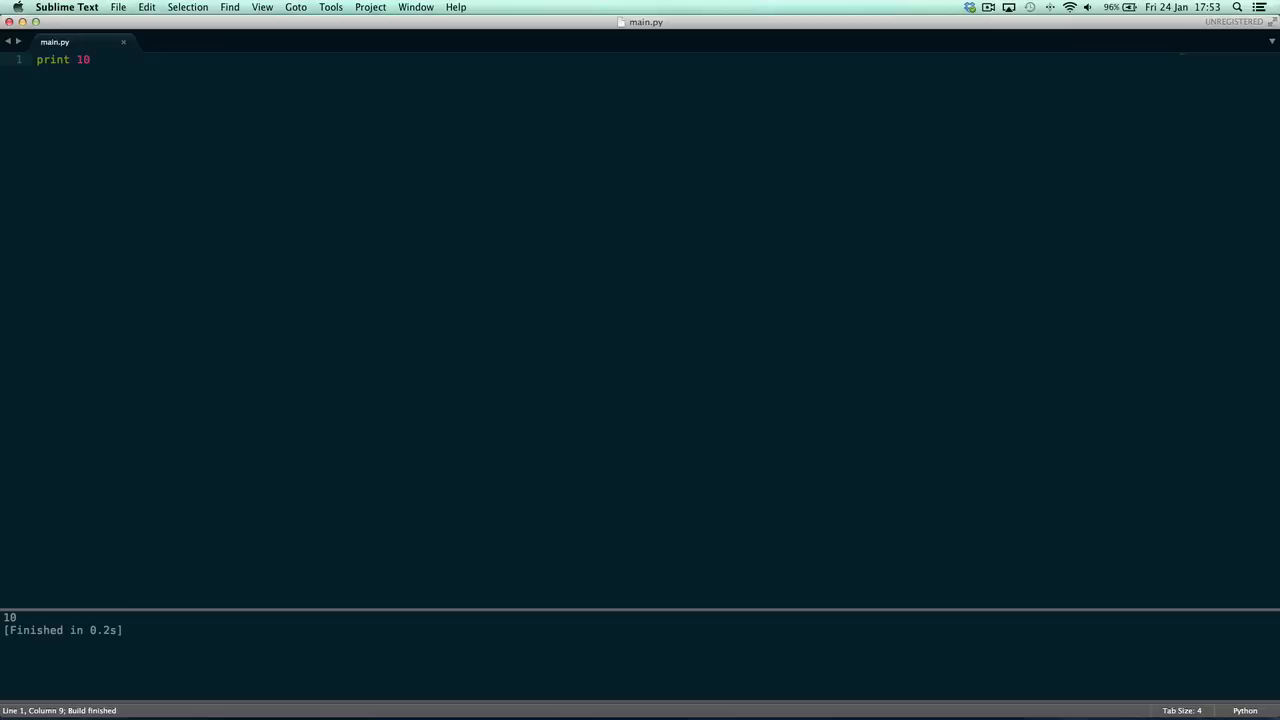
pyautogui.press('backspace')
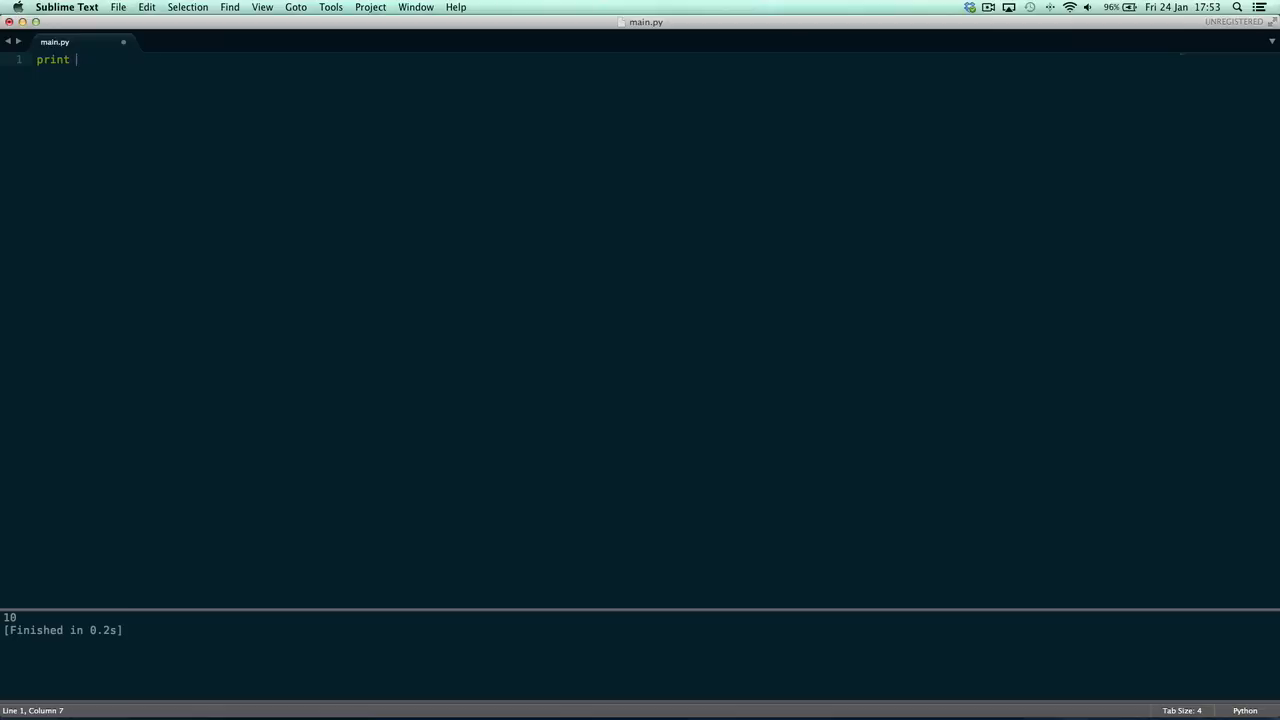
pyautogui.write('print')
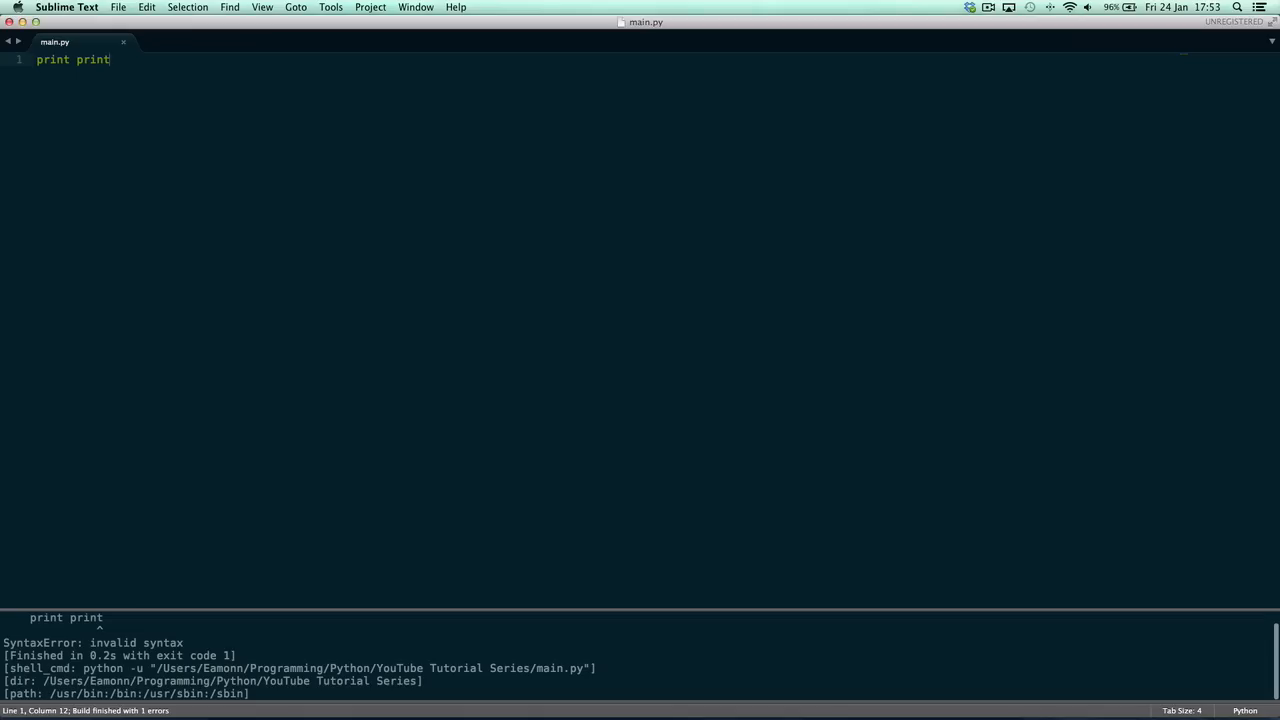
pyautogui.press('backspace')
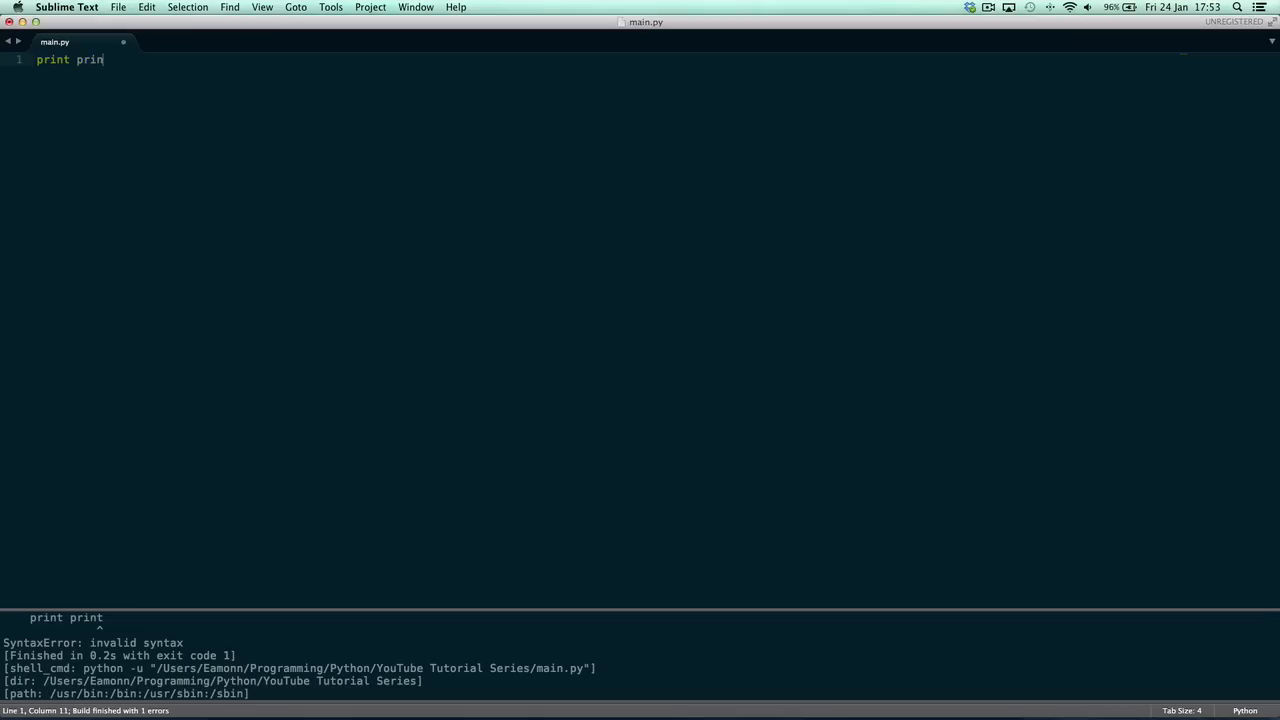